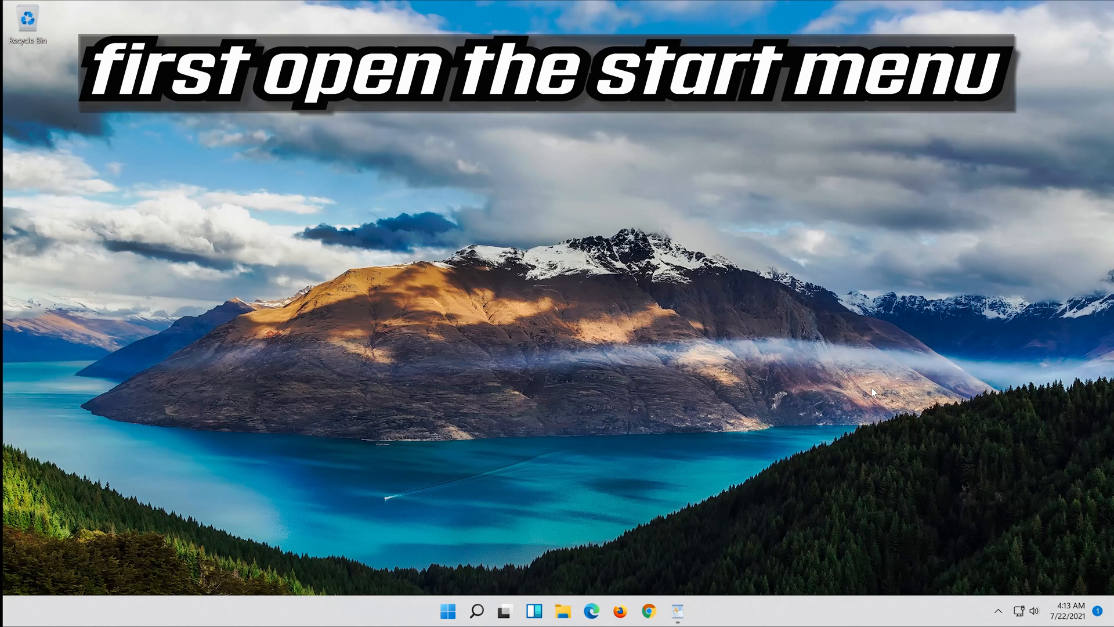
Step: Launch Settings from the Start menu, landing on the System page
left_click(447, 611)
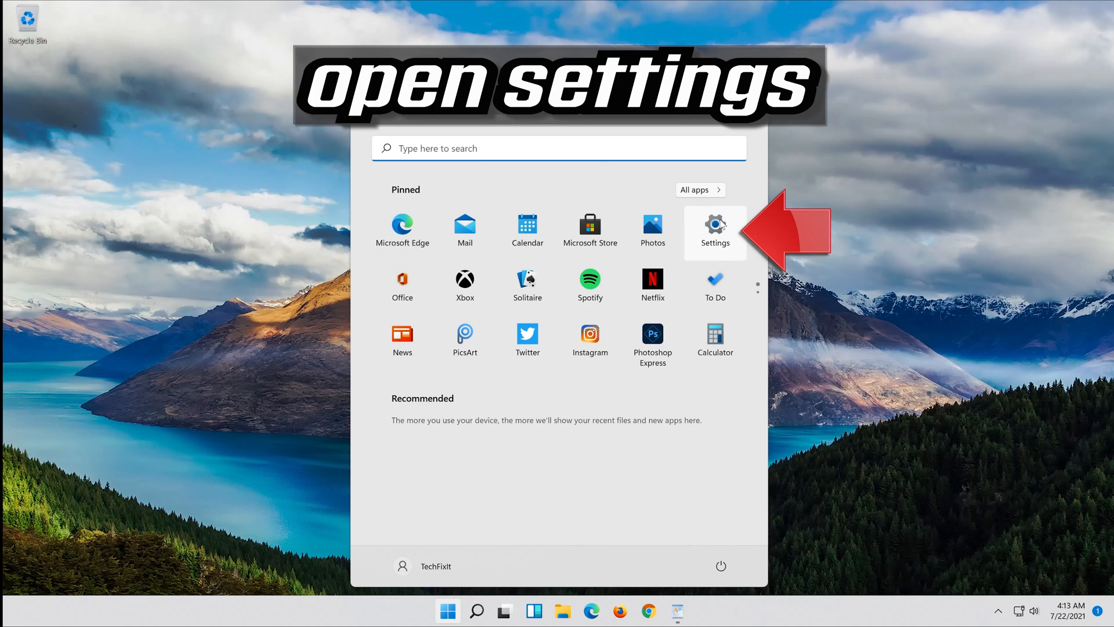
left_click(715, 226)
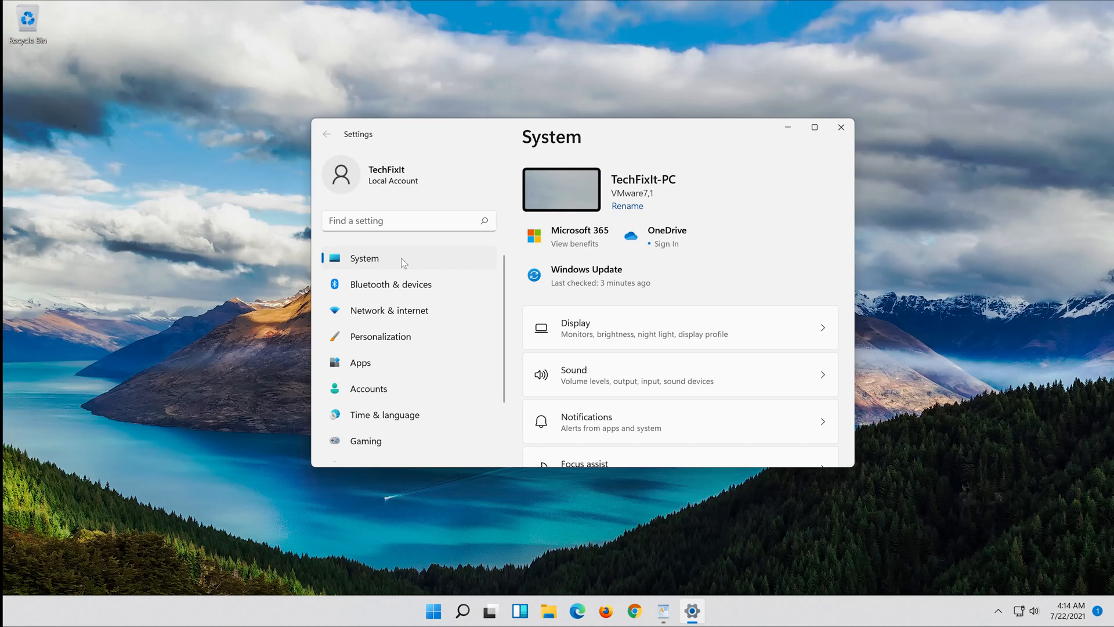
Step: Run the Windows Update troubleshooter from Troubleshoot's Other troubleshooters list
scroll("down", 3)
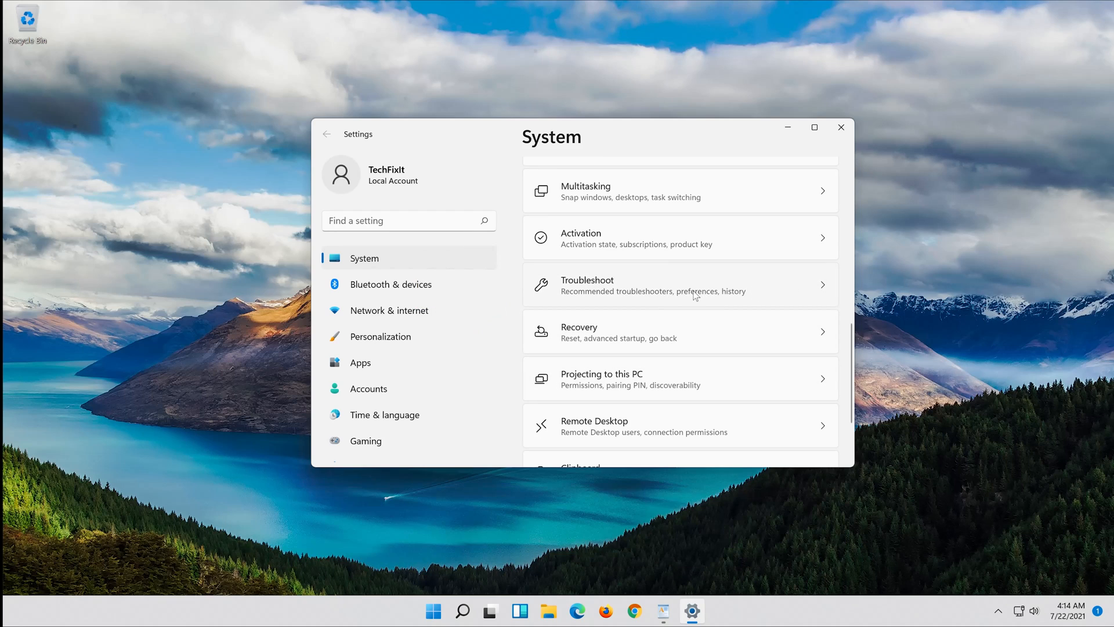
left_click(678, 284)
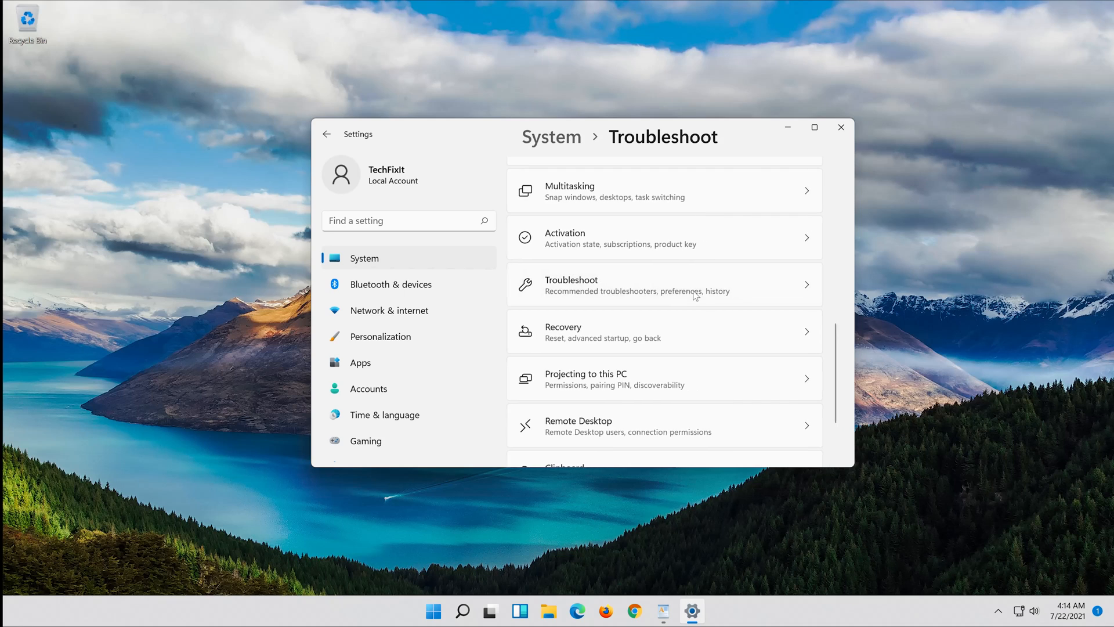
left_click(663, 284)
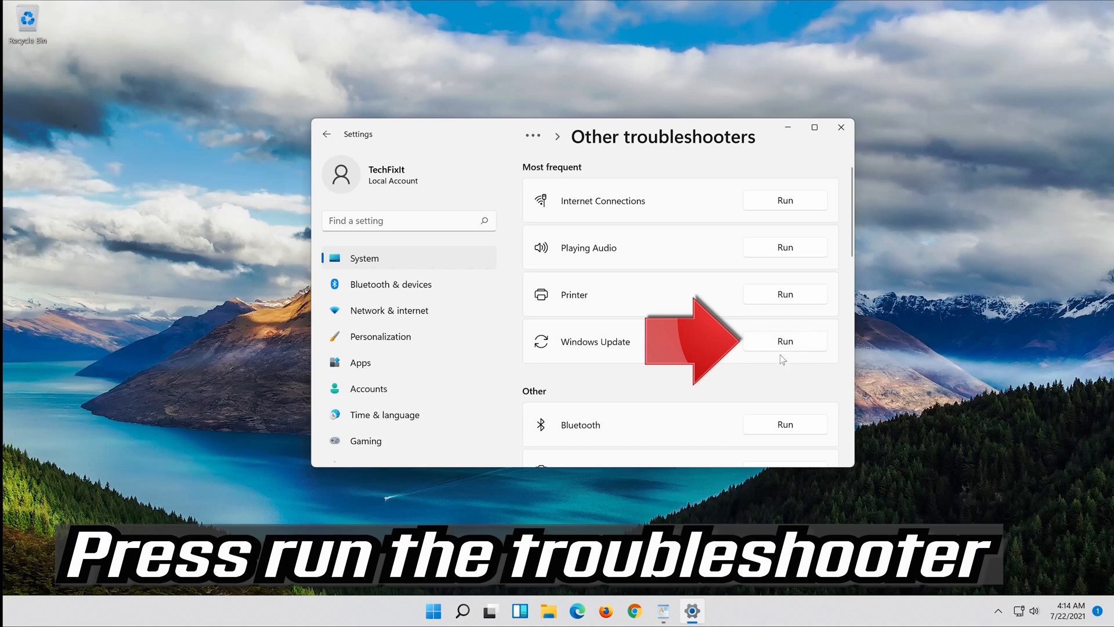
mouse_move(790, 347)
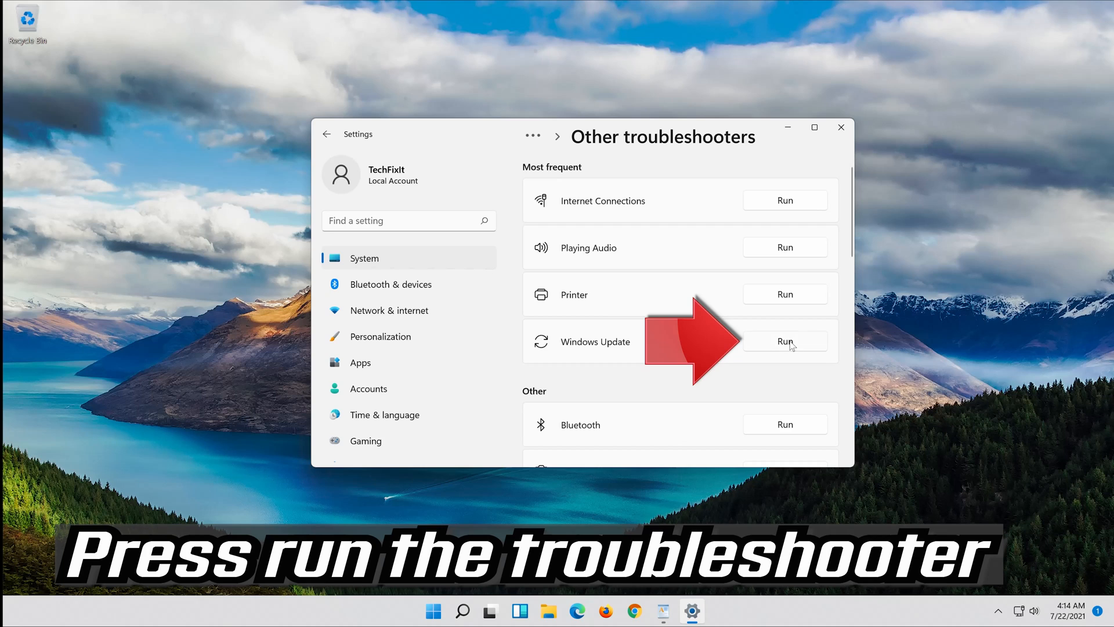
left_click(786, 341)
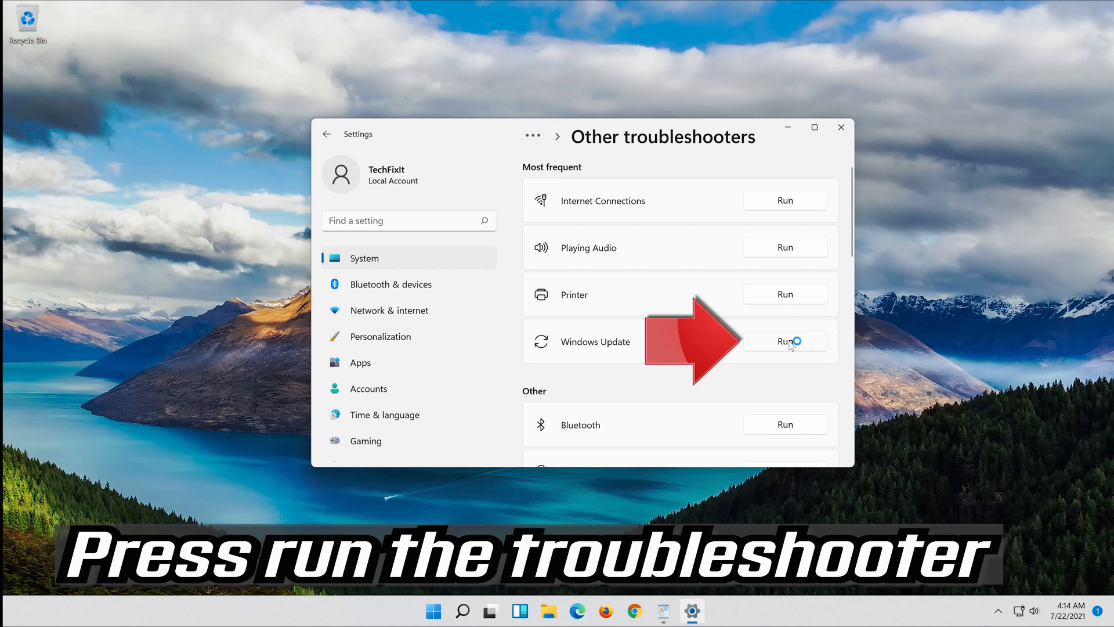
left_click(785, 342)
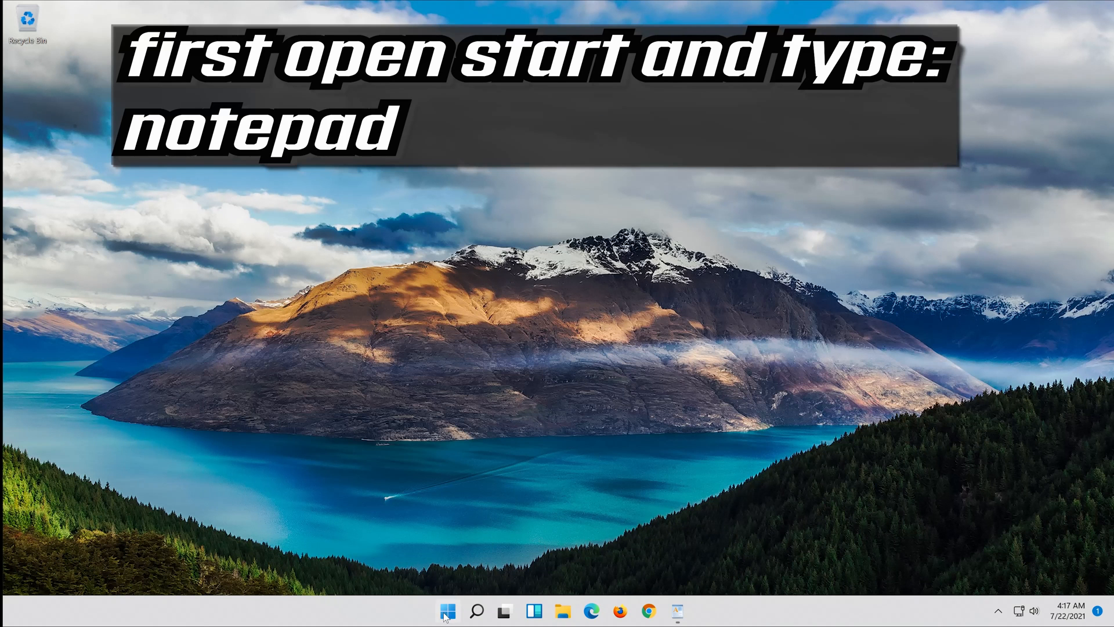
Step: Search Start for 'notepad' and launch a new untitled Notepad window
left_click(447, 611)
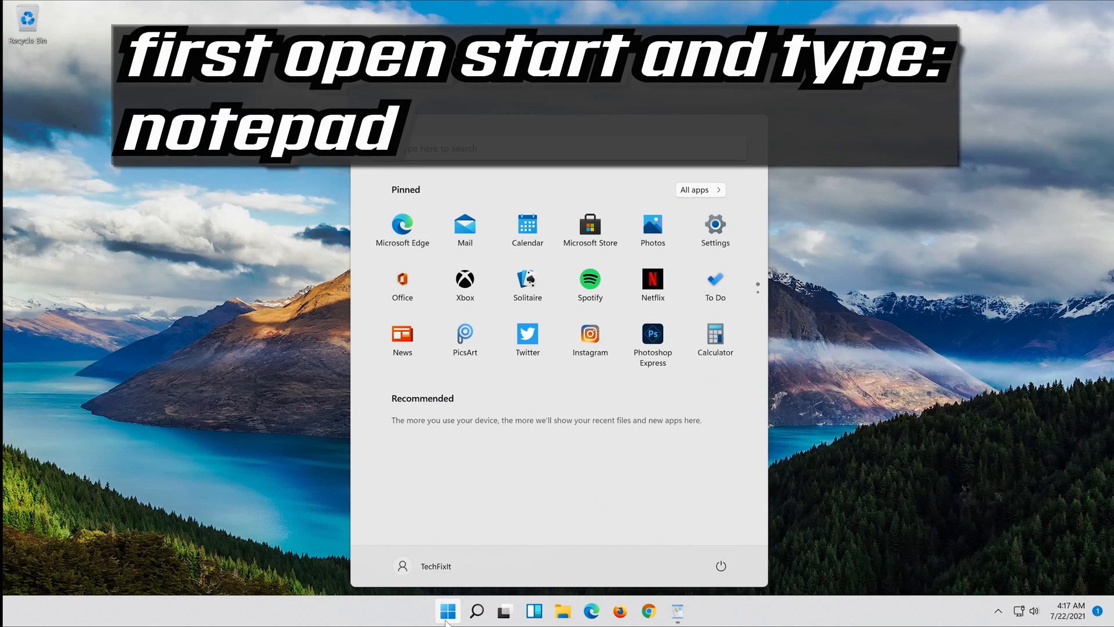
type("notepad")
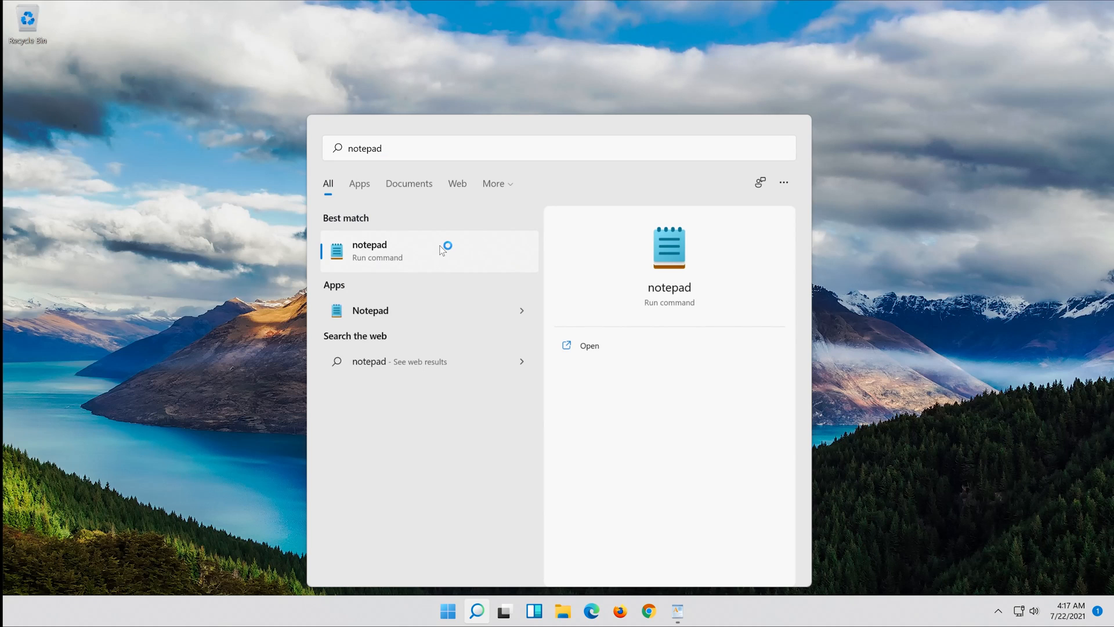
left_click(369, 250)
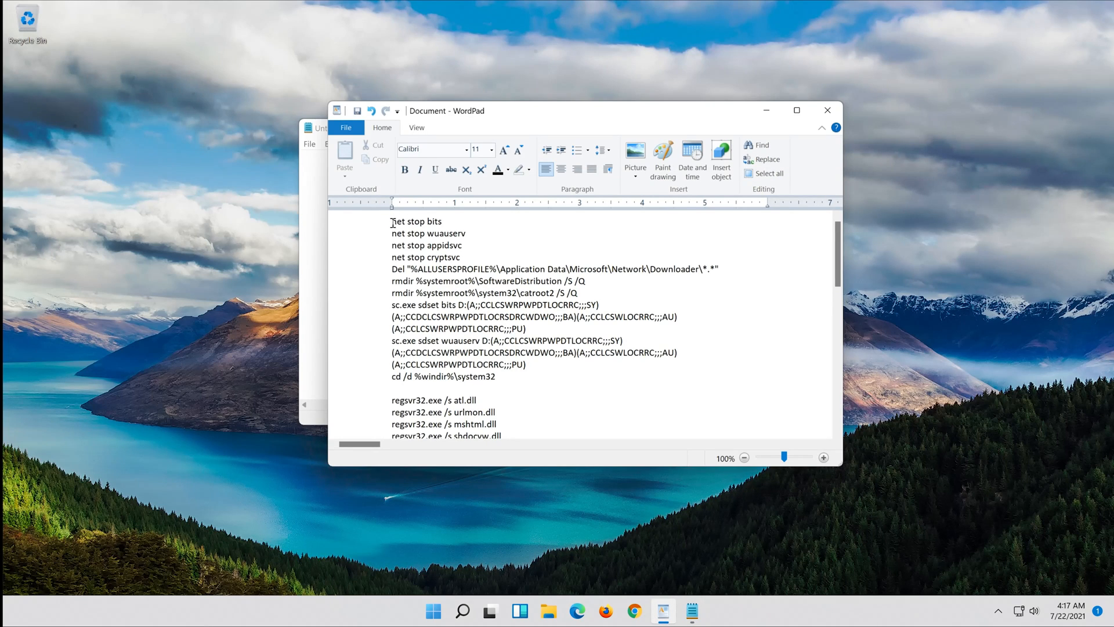
Step: Copy the Windows Update reset commands from WordPad and paste them into Notepad
scroll("down", 3)
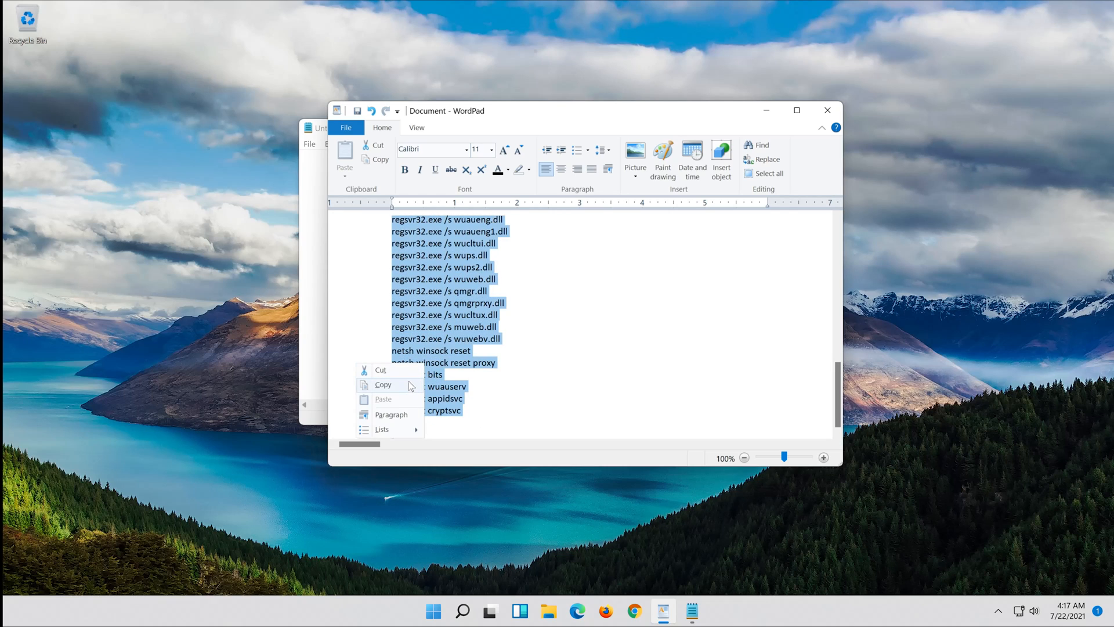
left_click(382, 384)
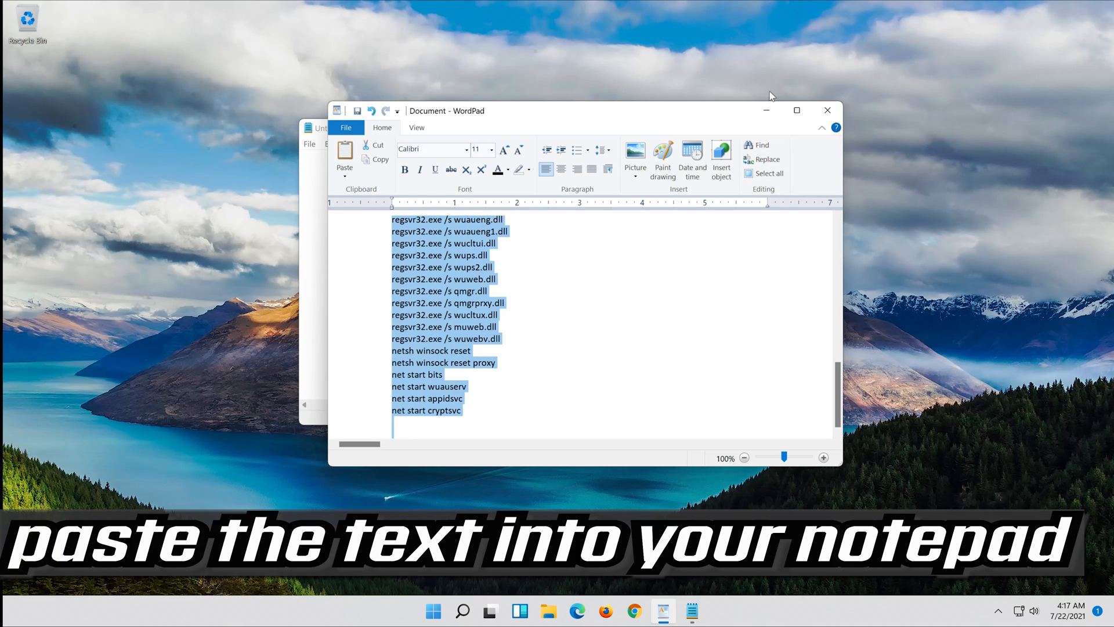
left_click(690, 611)
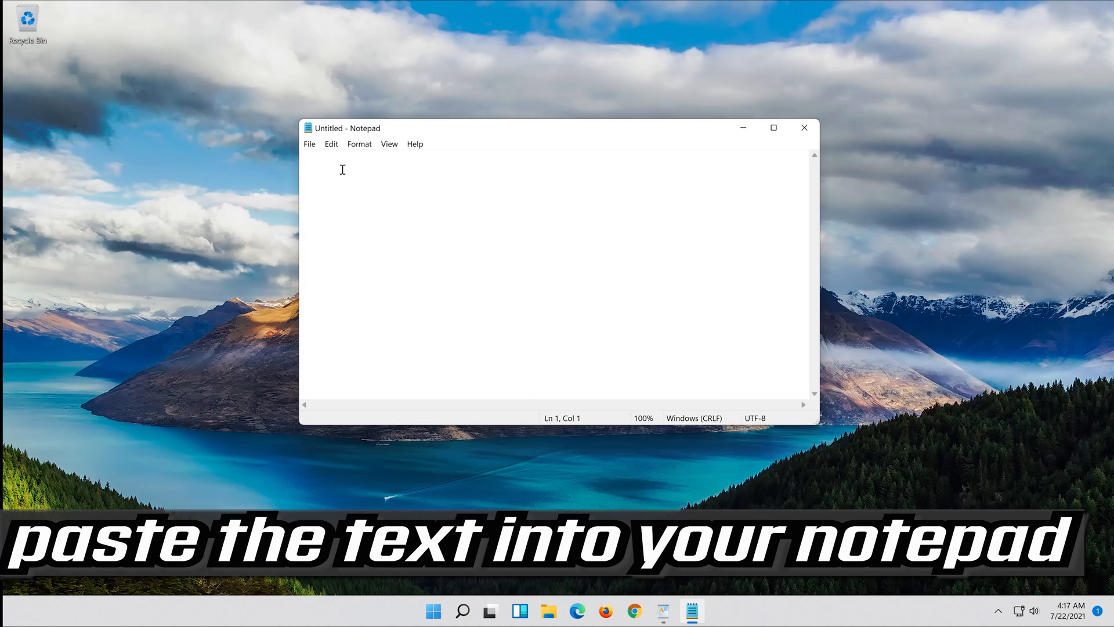
right_click(342, 169)
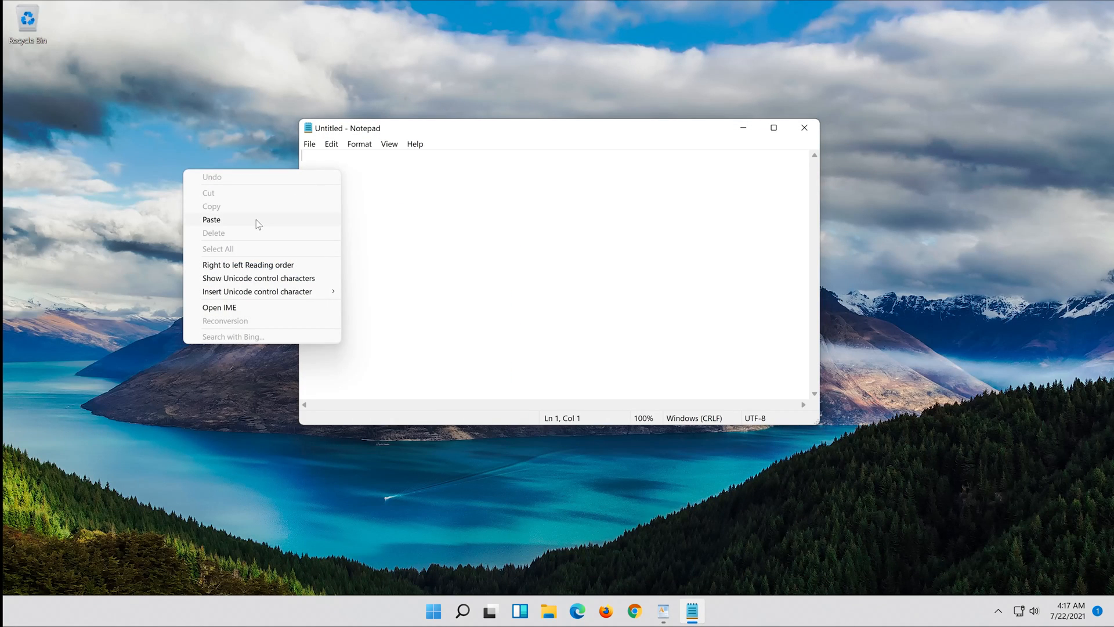
left_click(211, 218)
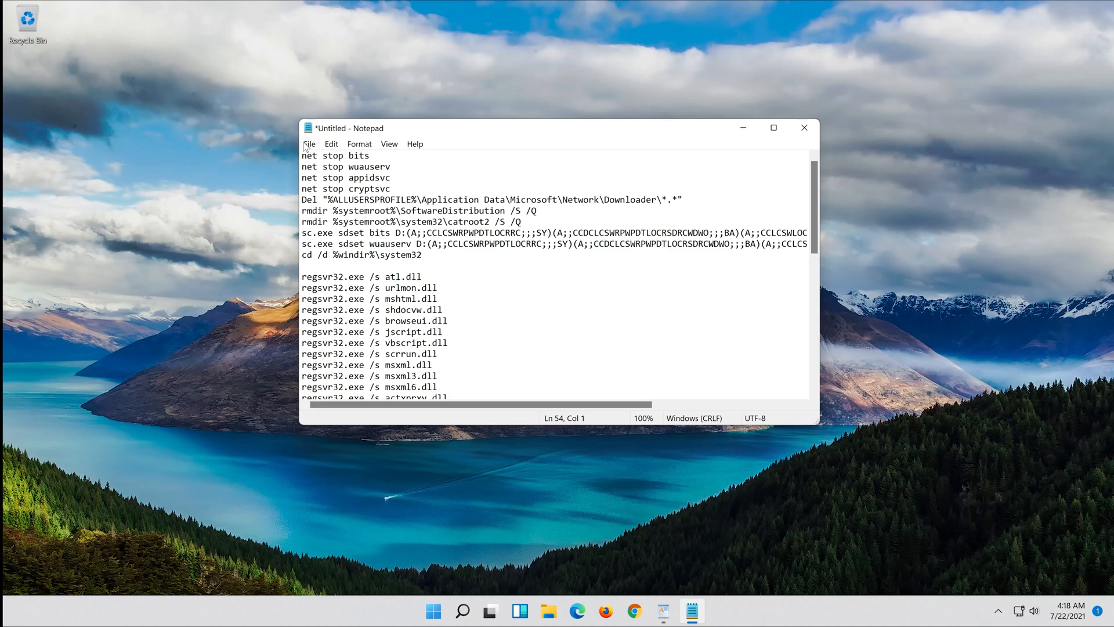
Step: Save the Notepad script to the Desktop as fix.bat using the All Files type
left_click(309, 144)
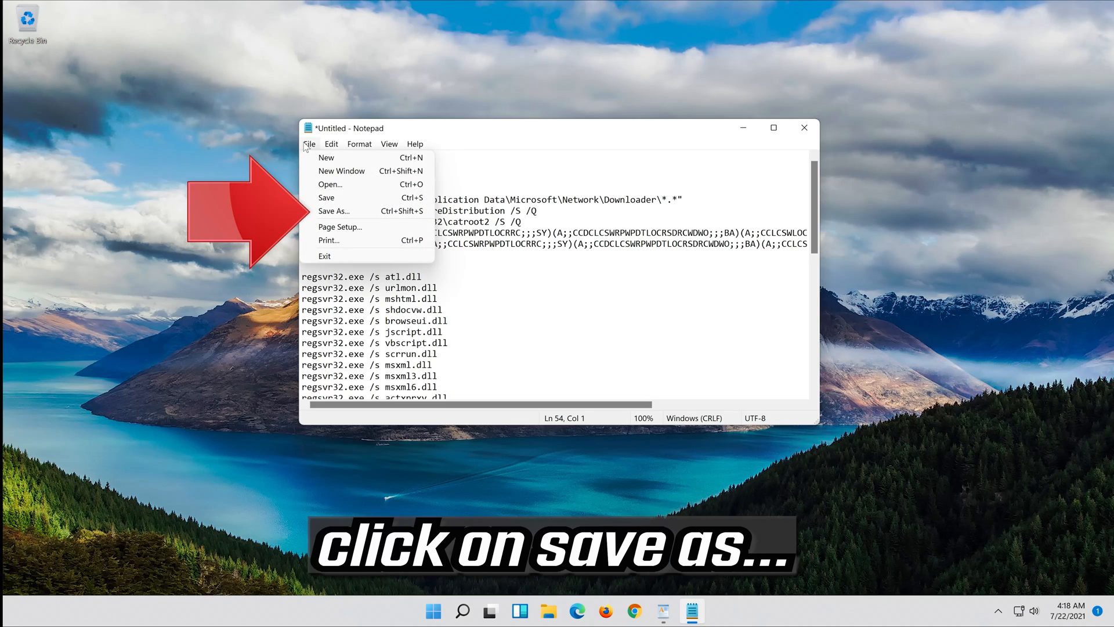
mouse_move(354, 212)
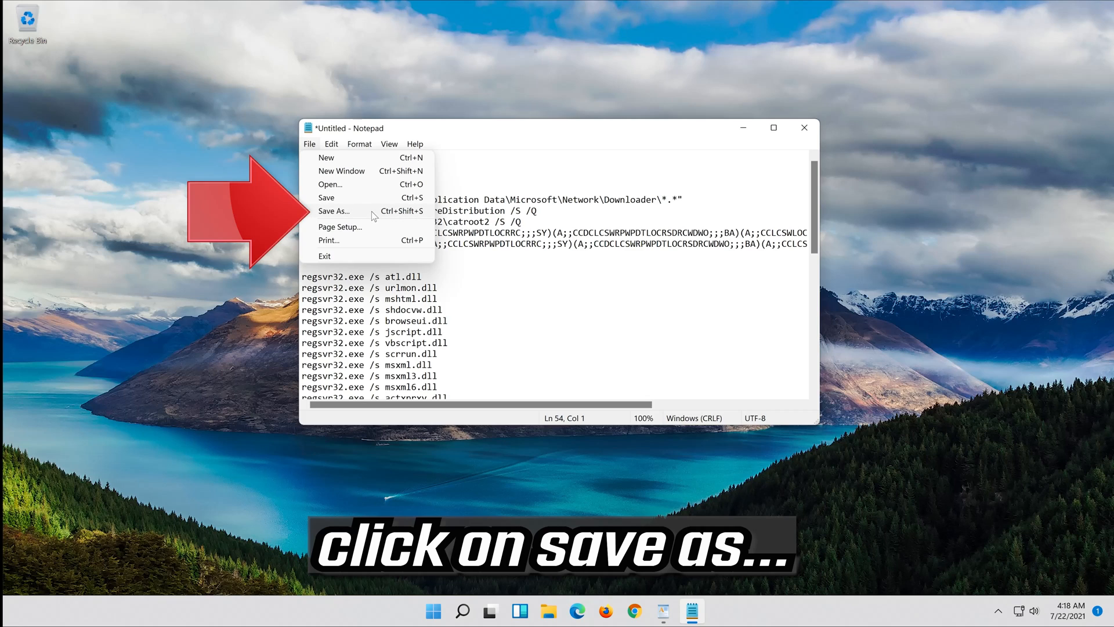
mouse_move(359, 221)
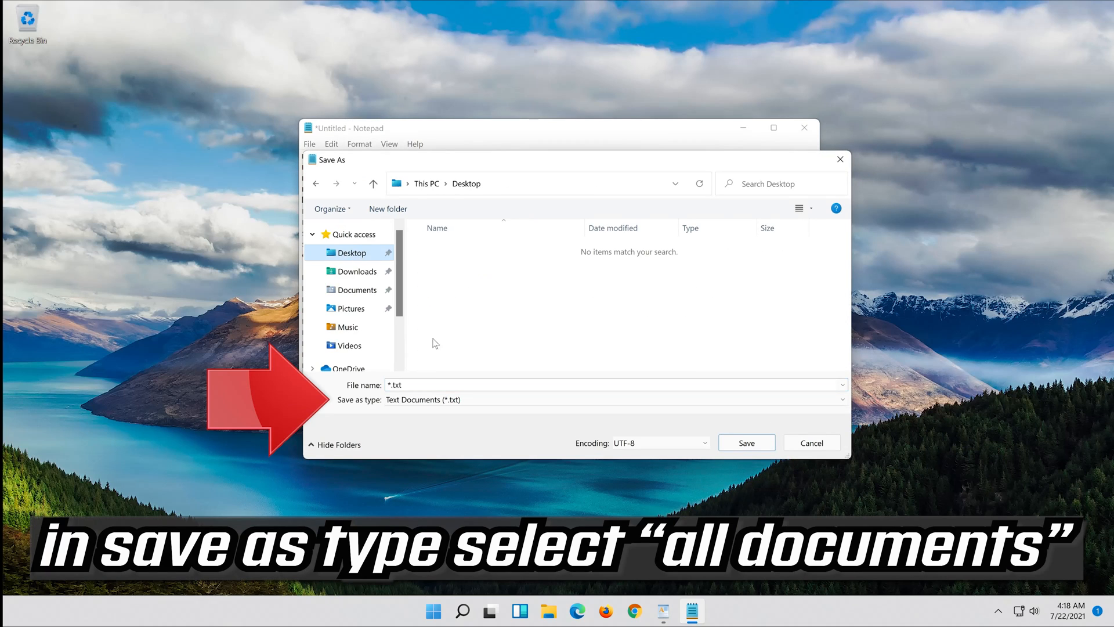
left_click(613, 399)
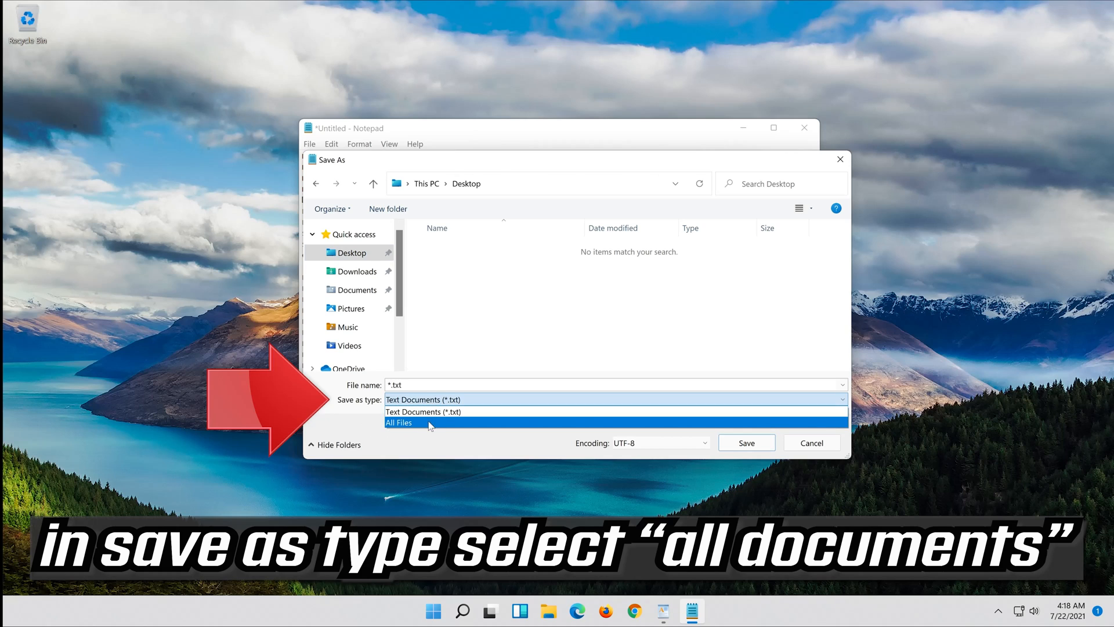
mouse_move(403, 427)
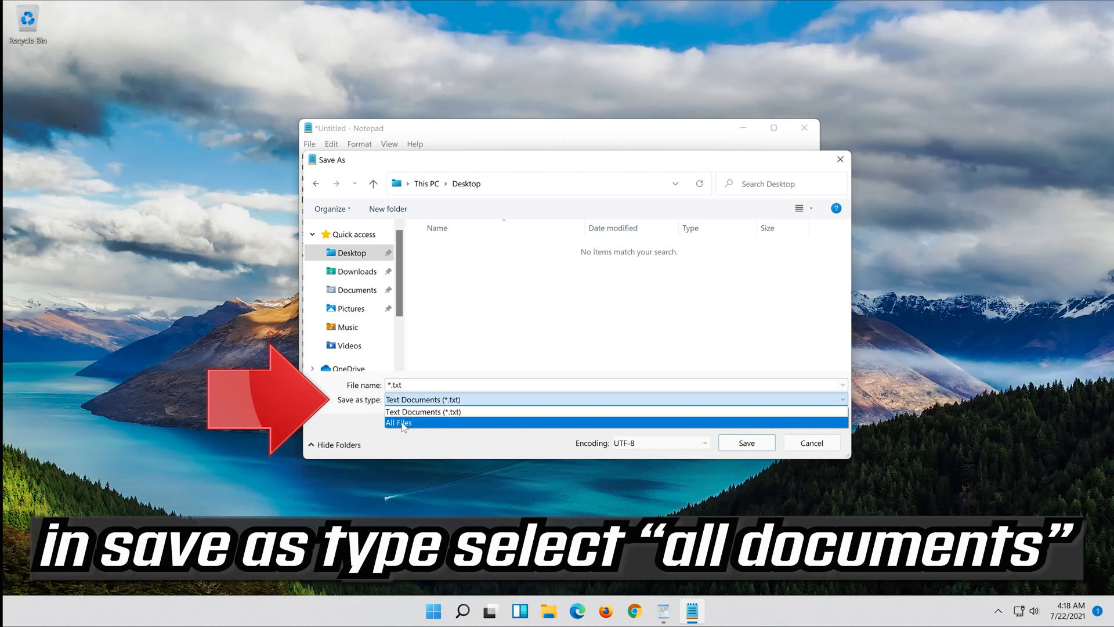
left_click(398, 423)
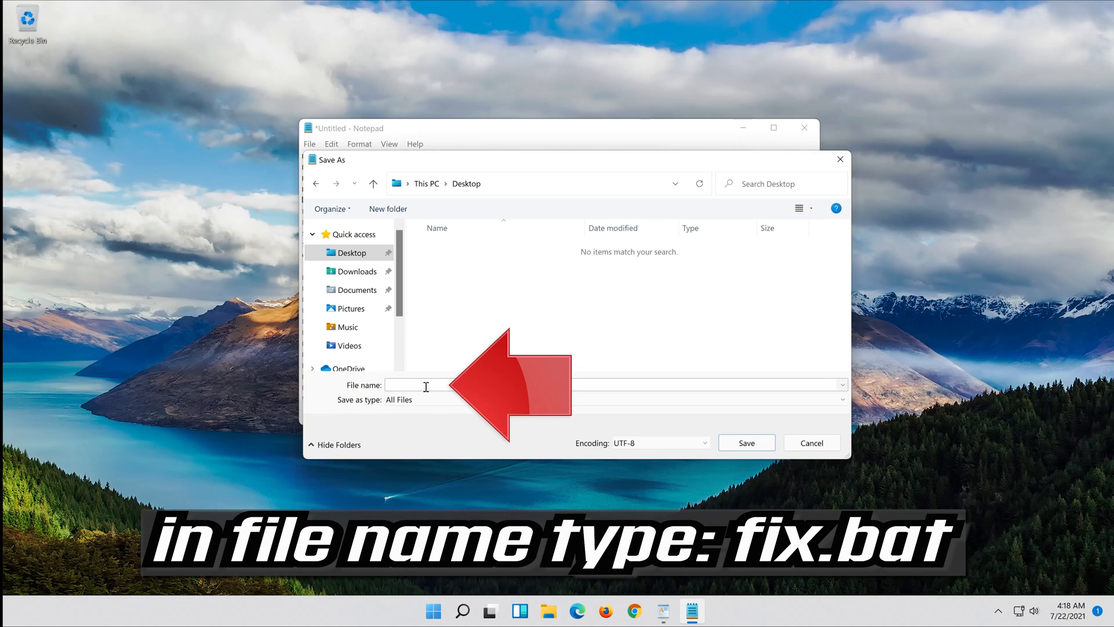
type("f")
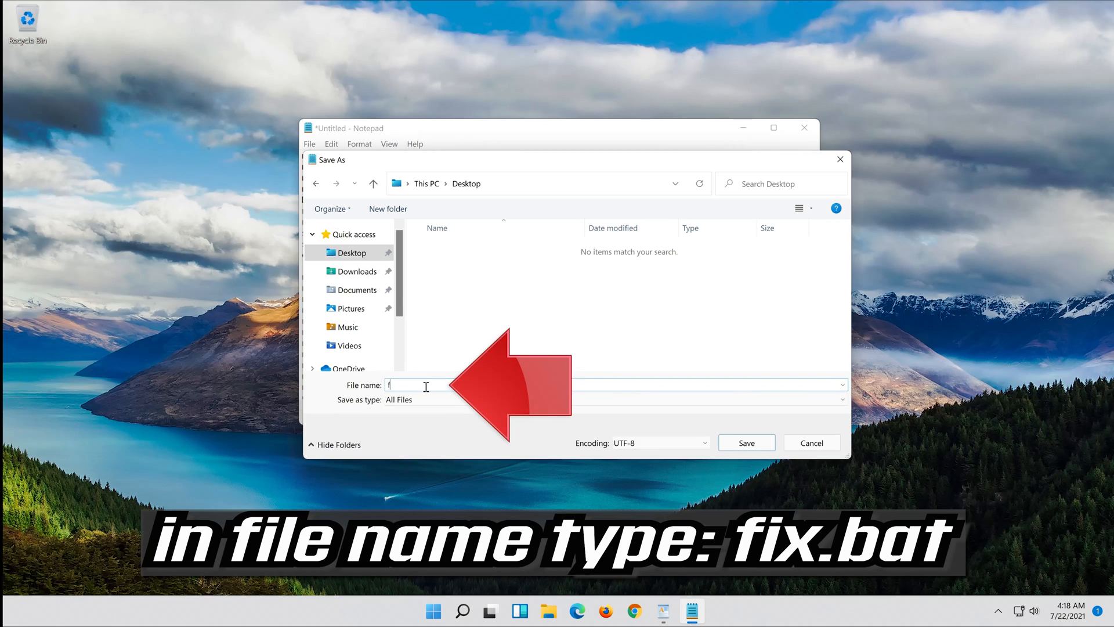
type("ix")
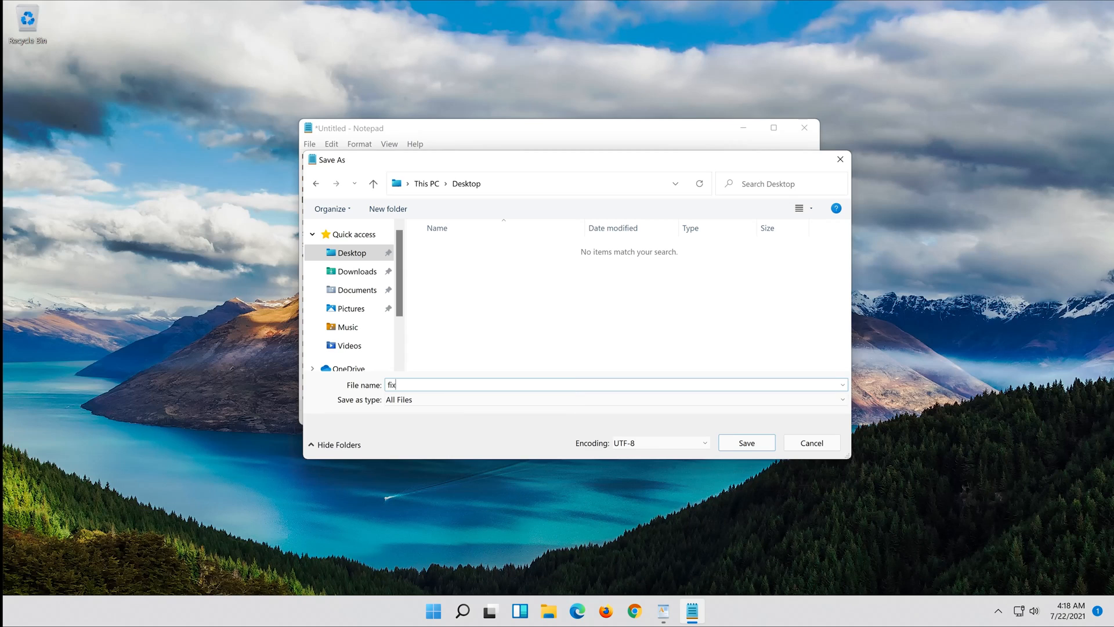
type(".bat")
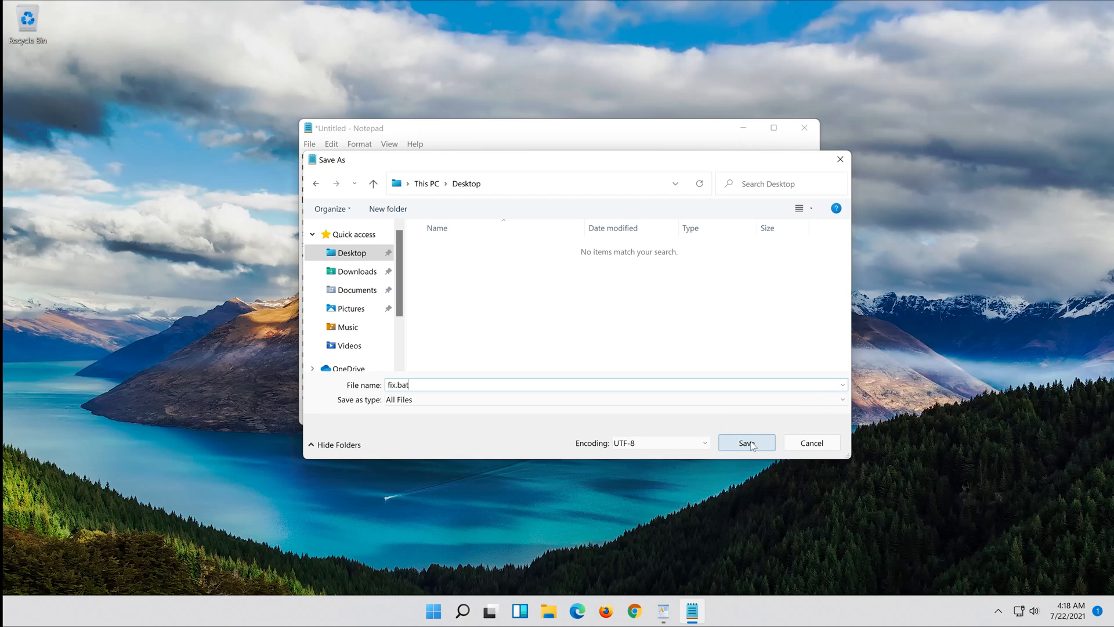
left_click(746, 443)
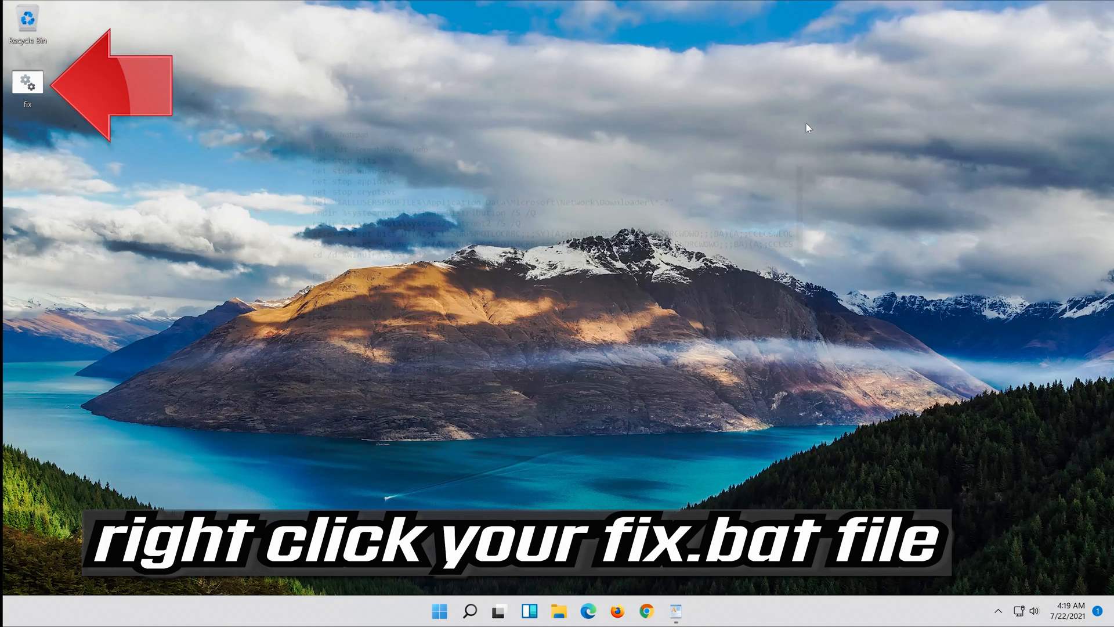
Step: Run fix.bat from the Desktop as administrator and approve User Account Control
left_click(27, 81)
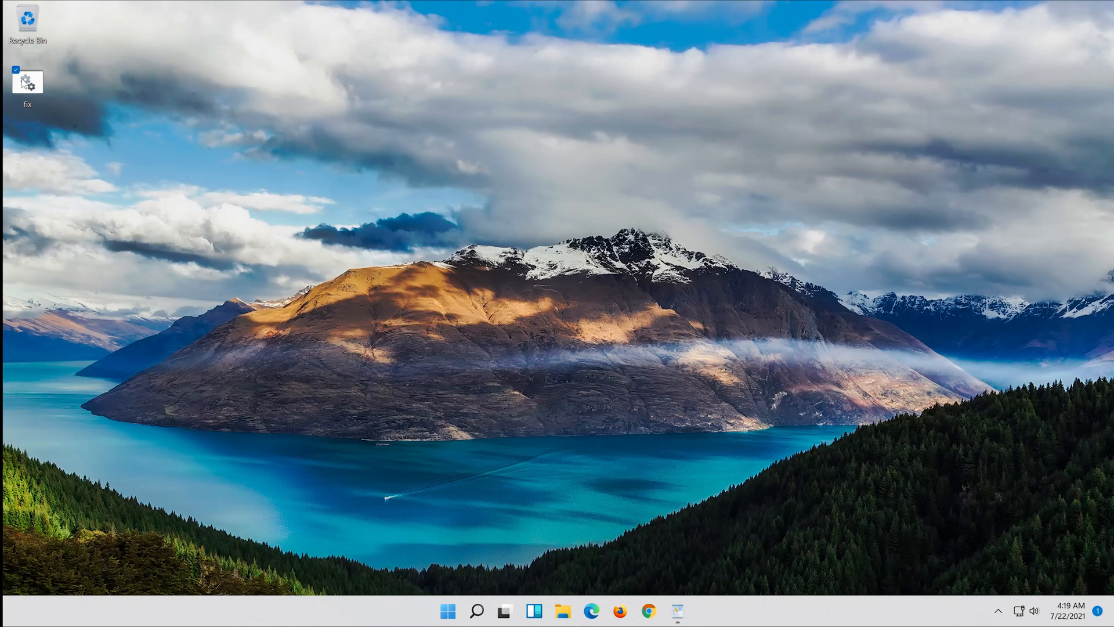
right_click(27, 81)
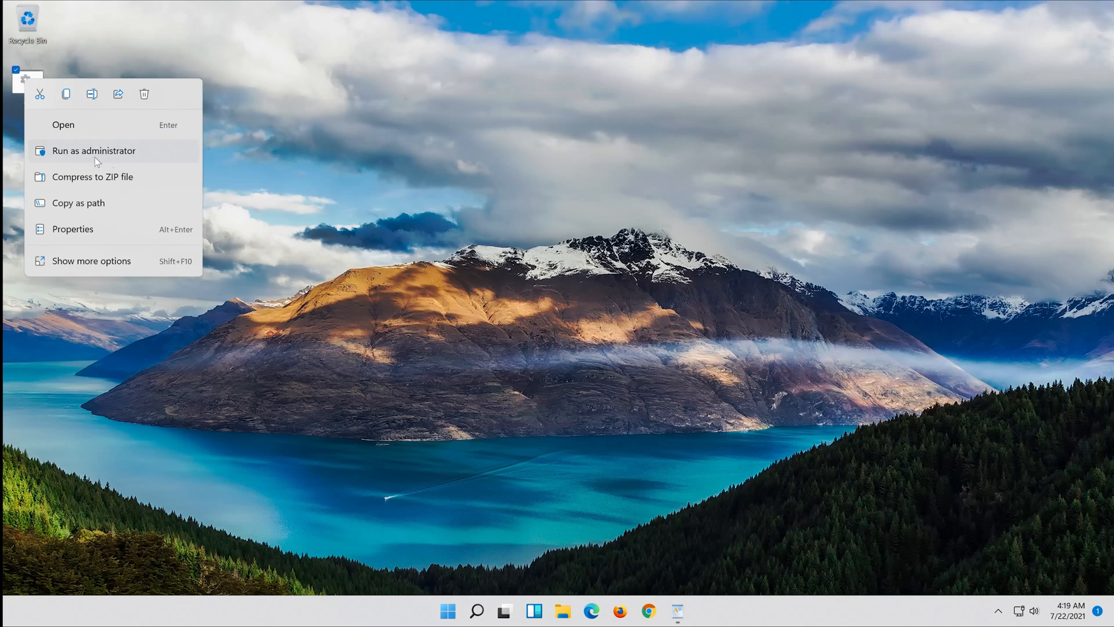
mouse_move(122, 162)
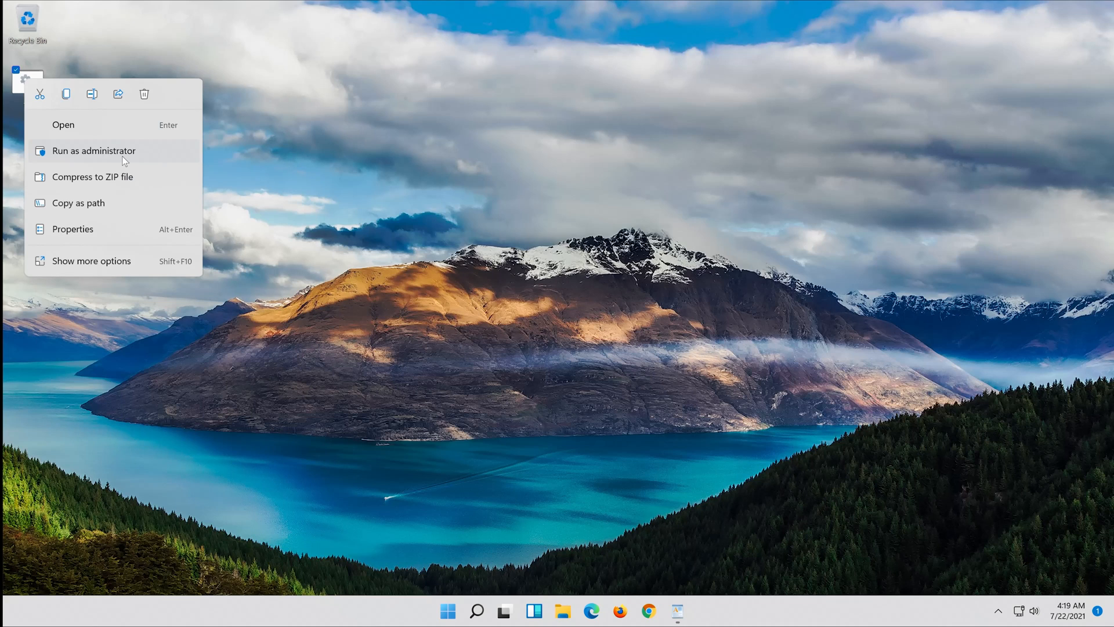
left_click(94, 151)
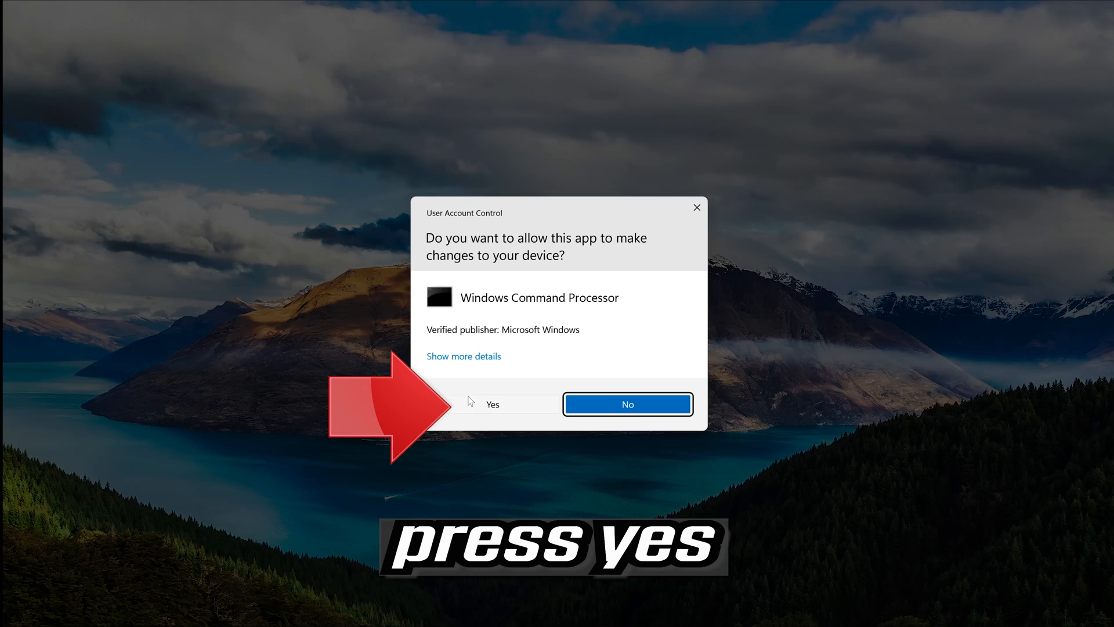
mouse_move(529, 404)
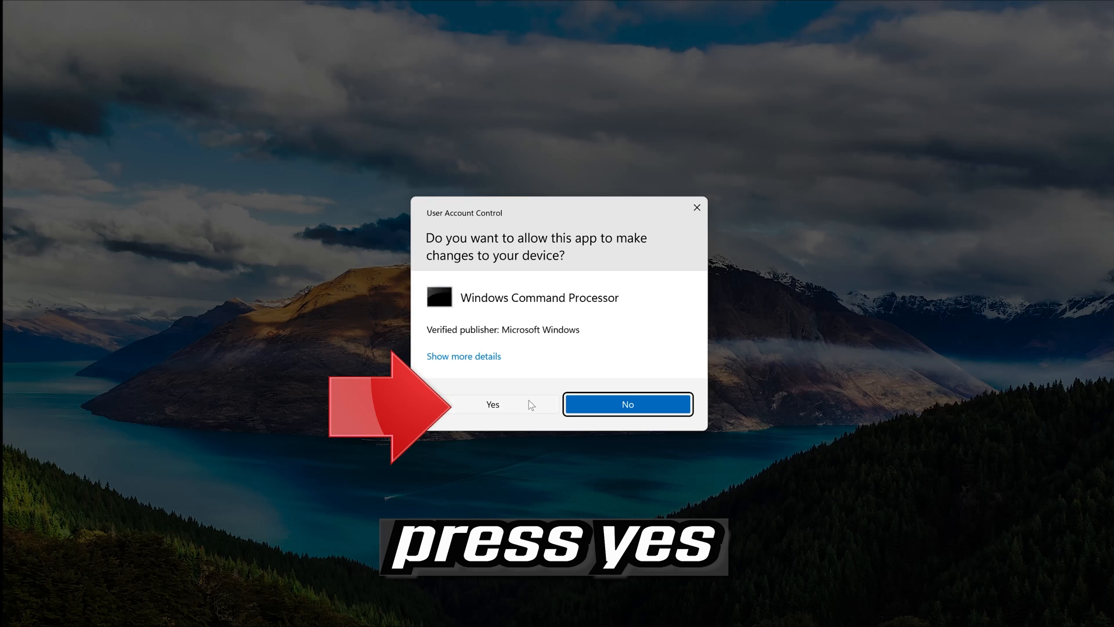
left_click(491, 404)
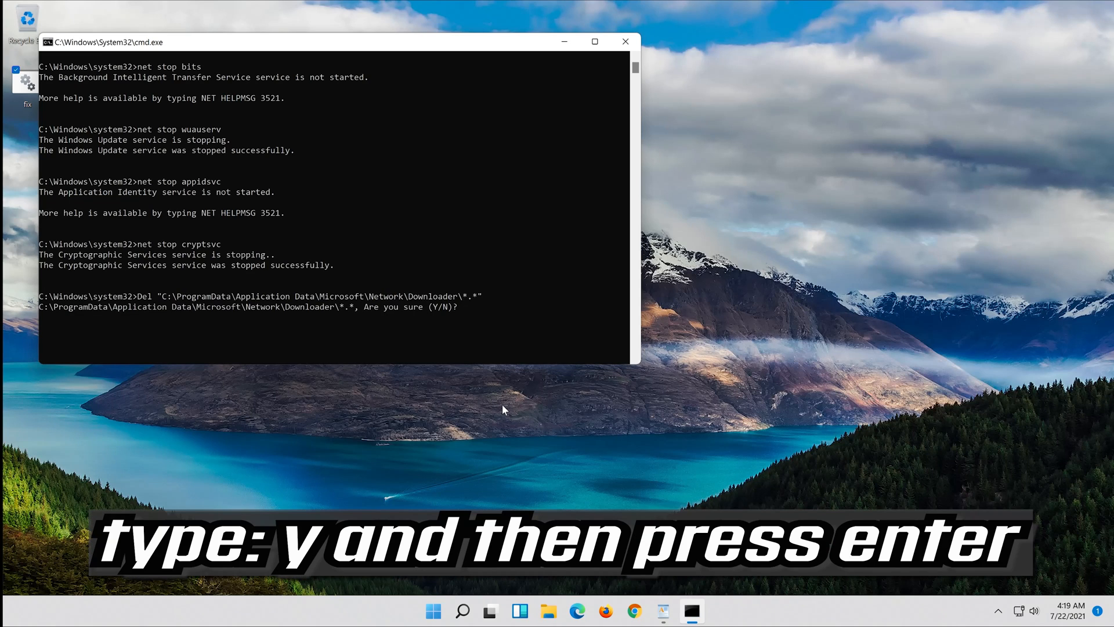
Step: Confirm deleting the downloader files, then close Command Prompt once the script runs
key("enter")
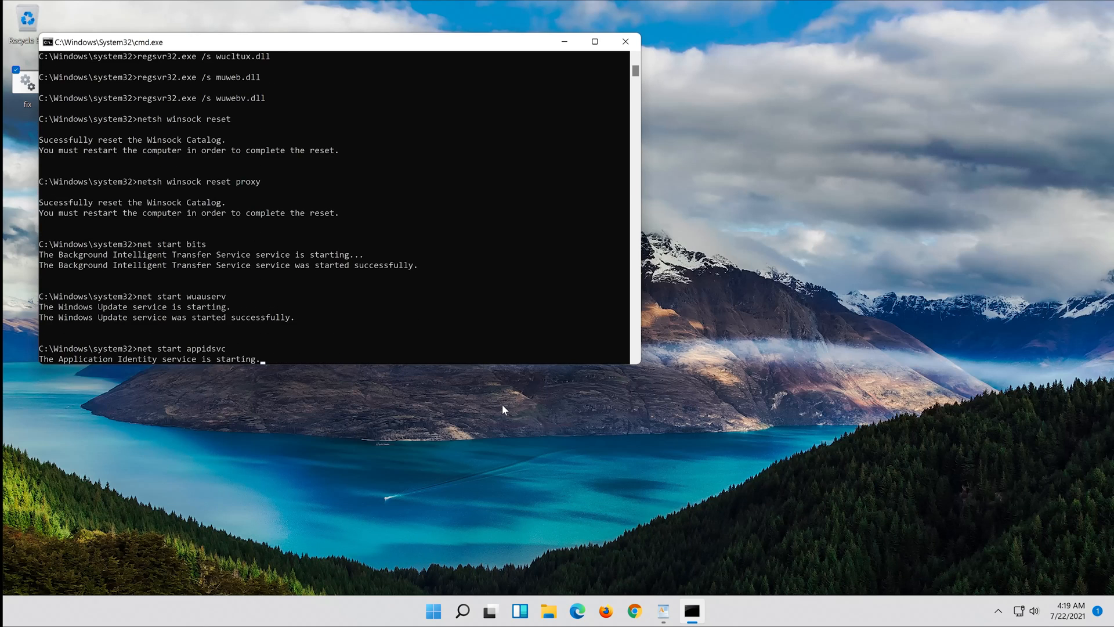
left_click(625, 41)
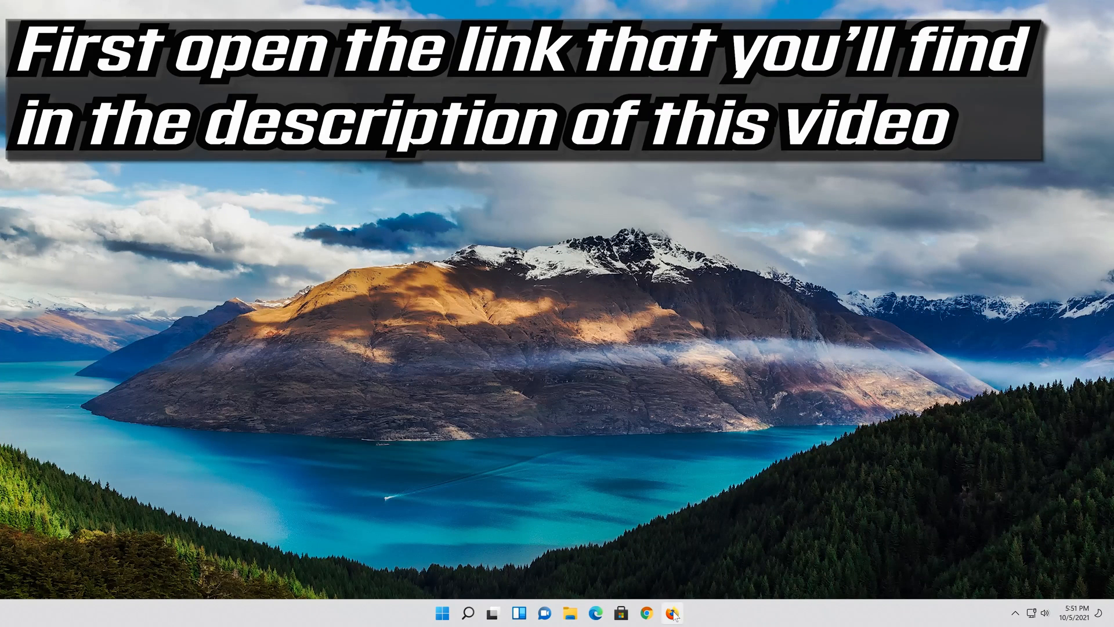
Step: Launch Firefox from the taskbar onto a blank New Tab page
left_click(670, 612)
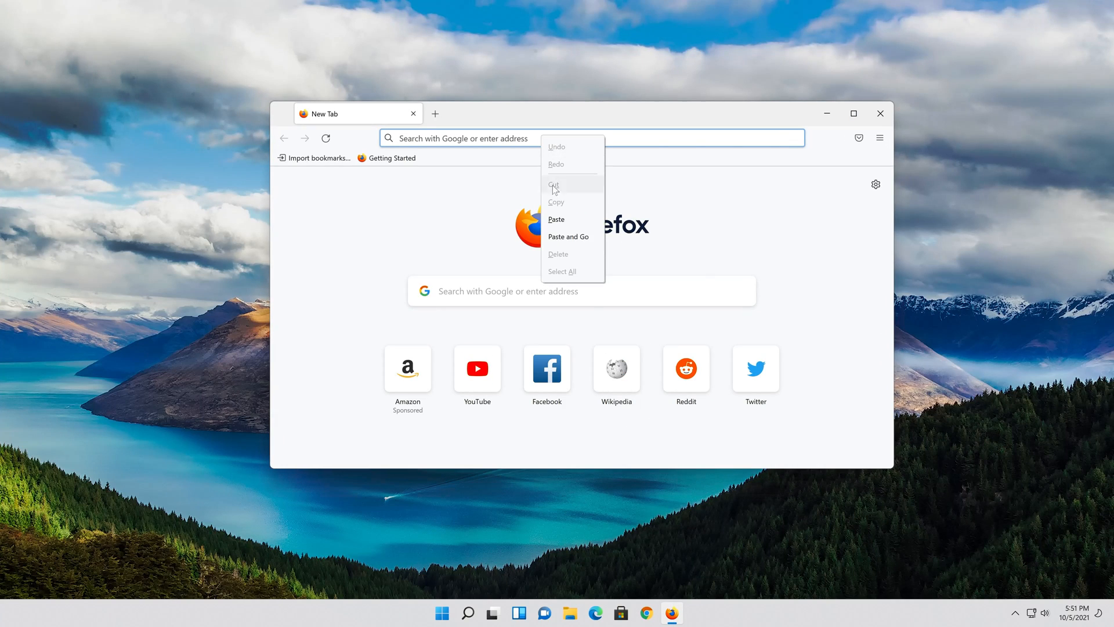
Step: Load the Download Windows 11 page and save MediaCreationToolW11.exe from Create Installation Media
left_click(568, 237)
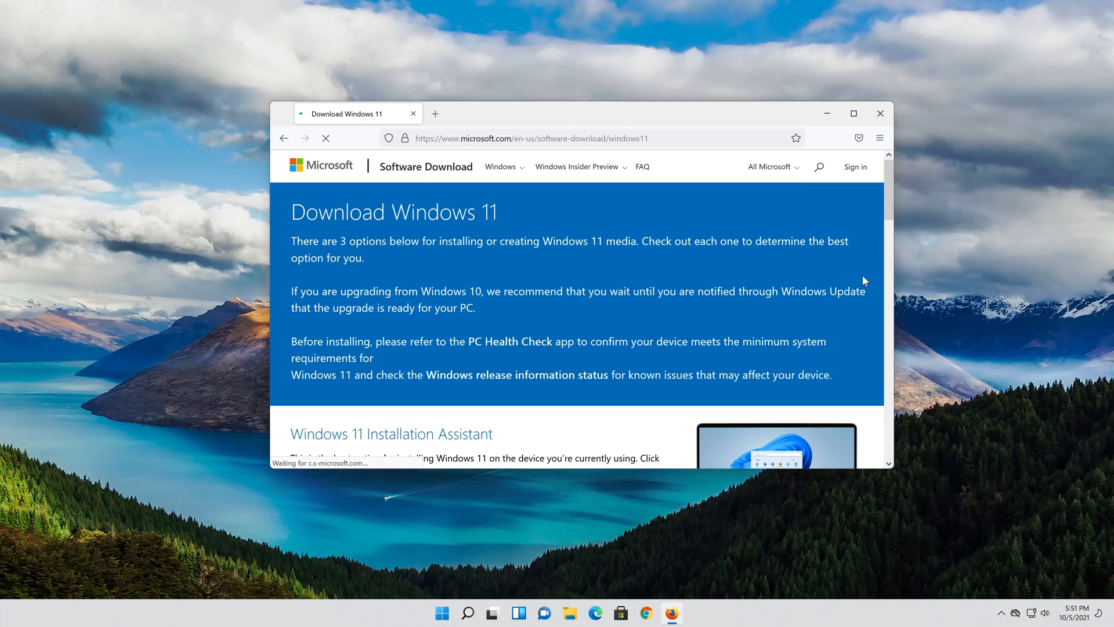
scroll("down", 3)
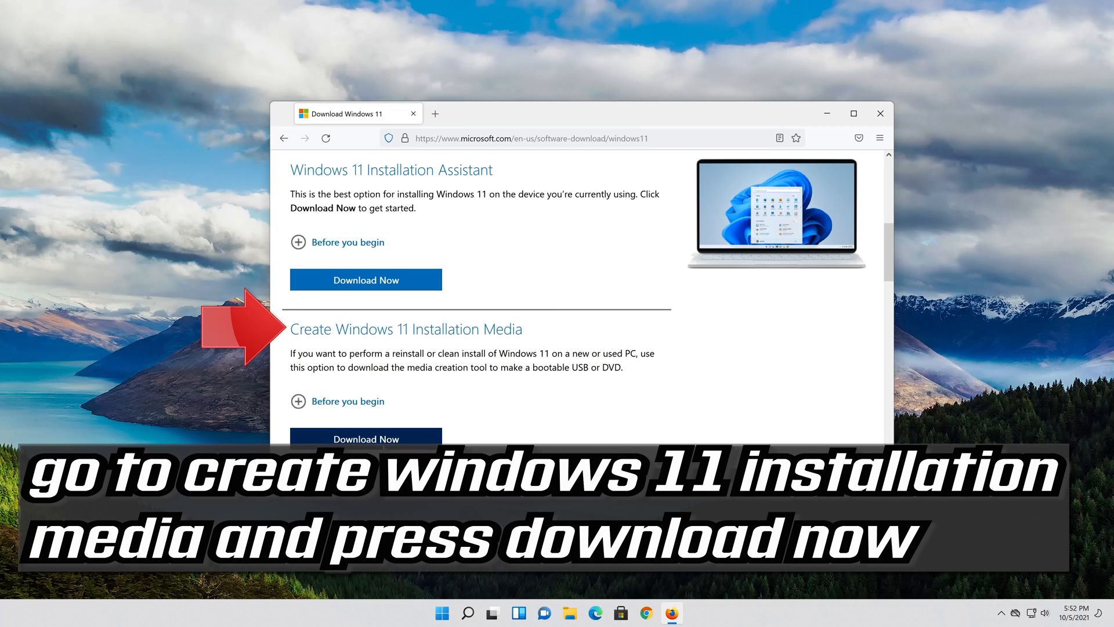
left_click(365, 439)
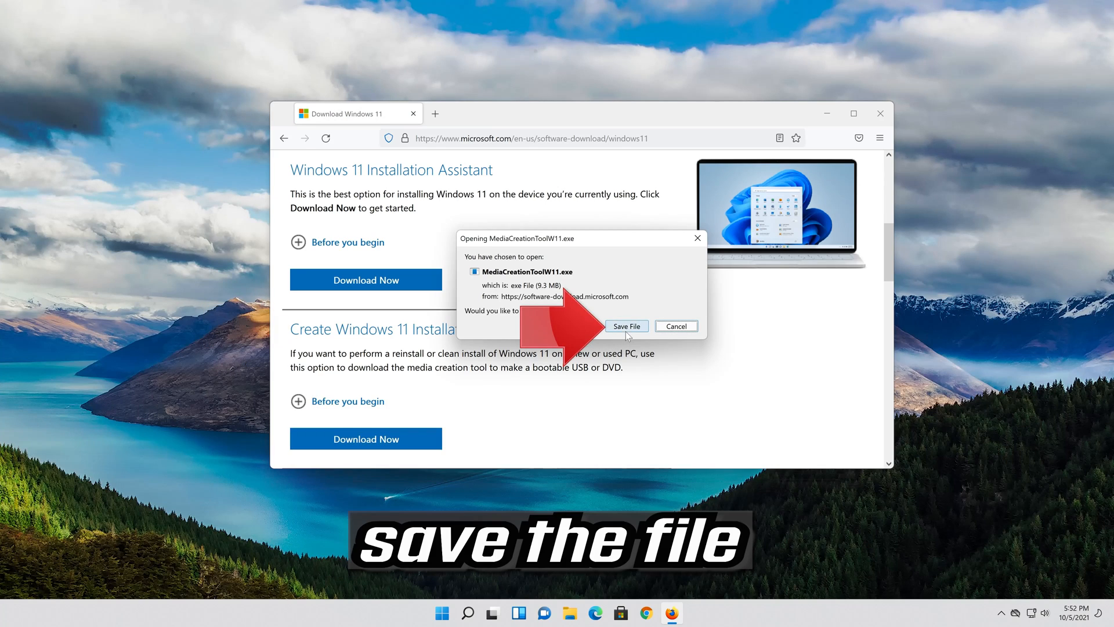
left_click(627, 326)
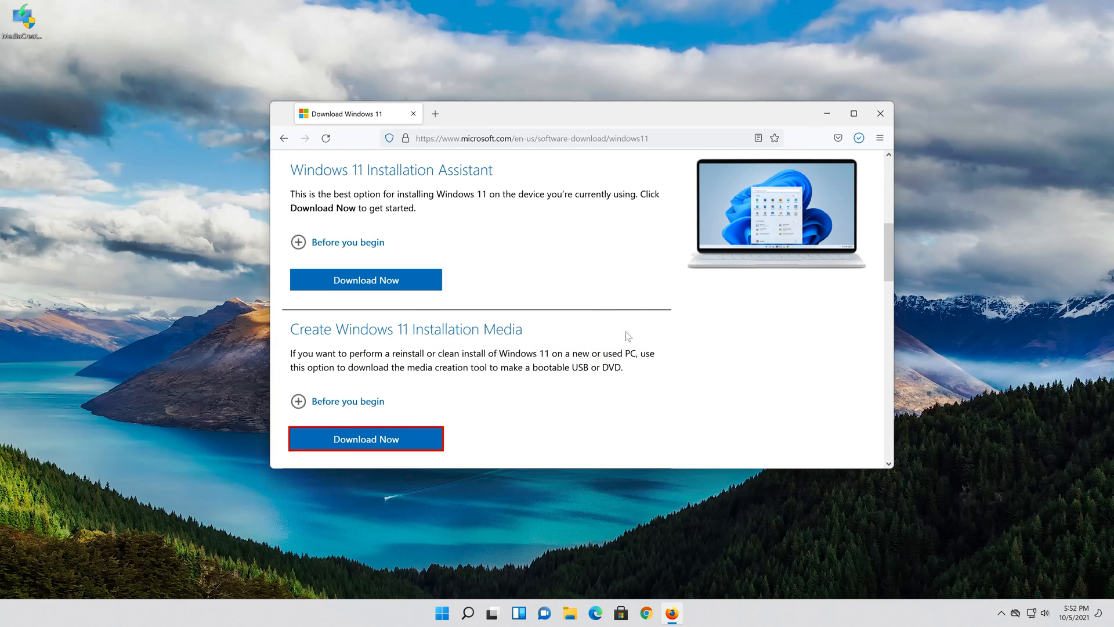
Step: Launch MediaCreationToolW11.exe, approve User Account Control, and accept the license terms
left_click(880, 113)
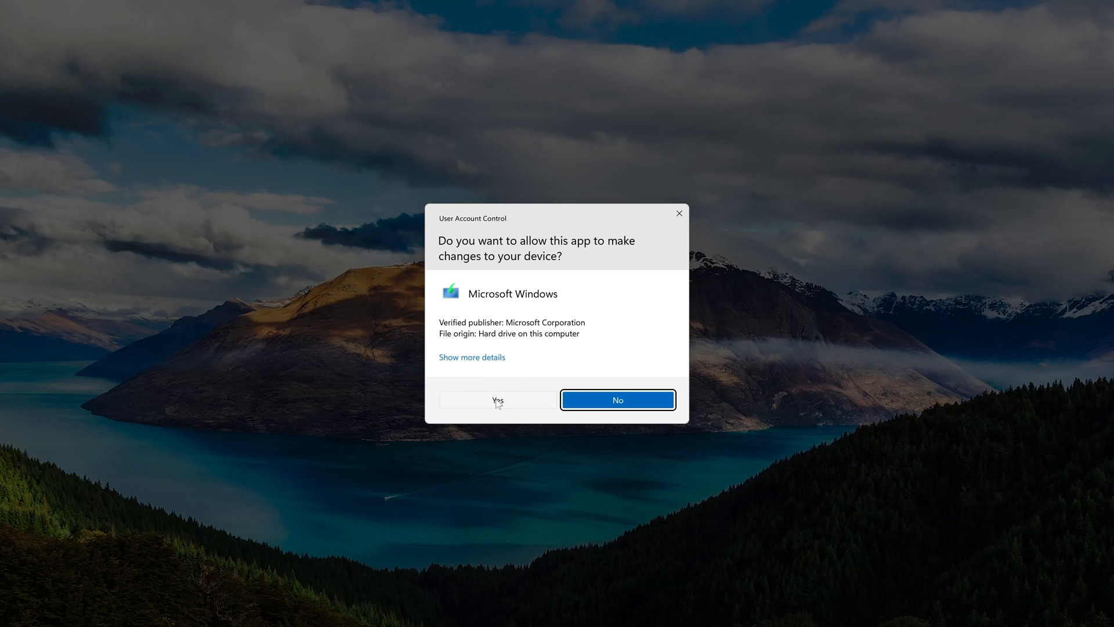
left_click(497, 399)
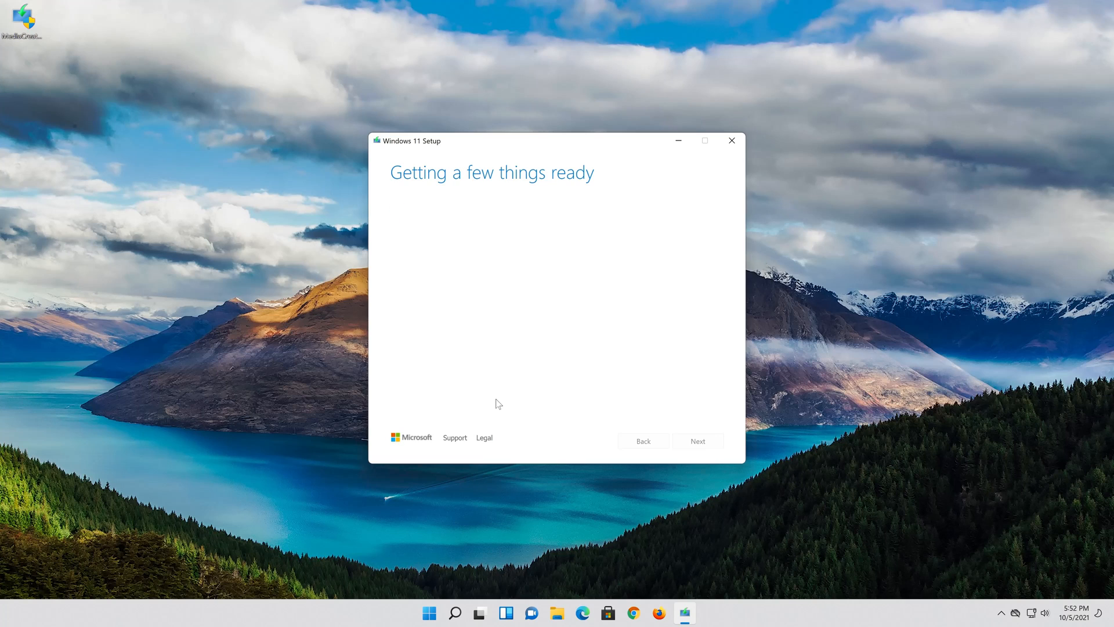
left_click(697, 441)
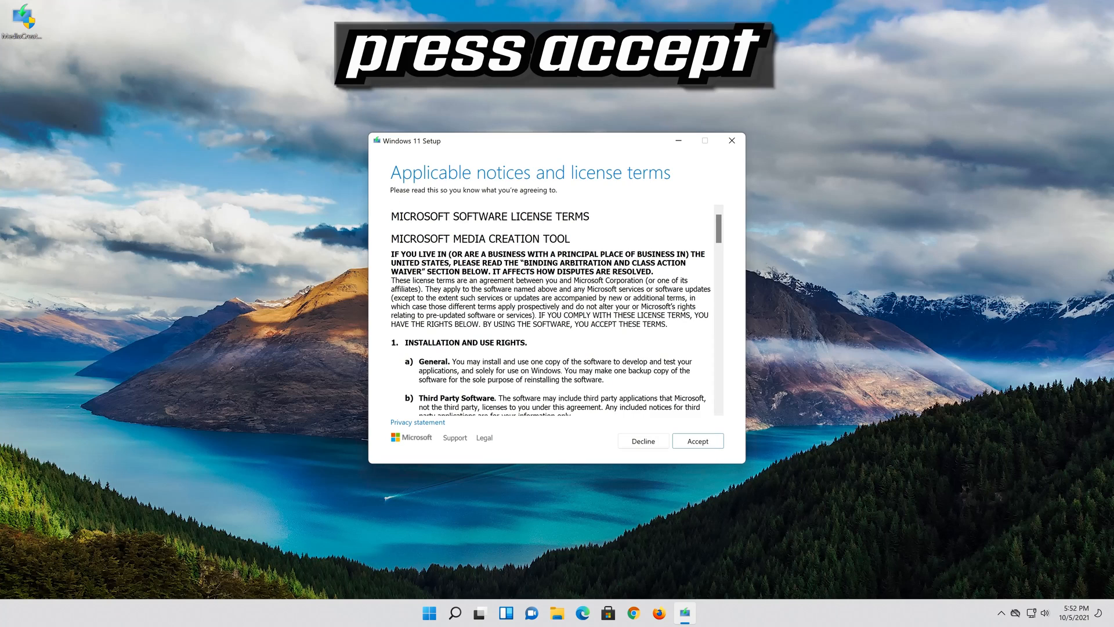
mouse_move(686, 476)
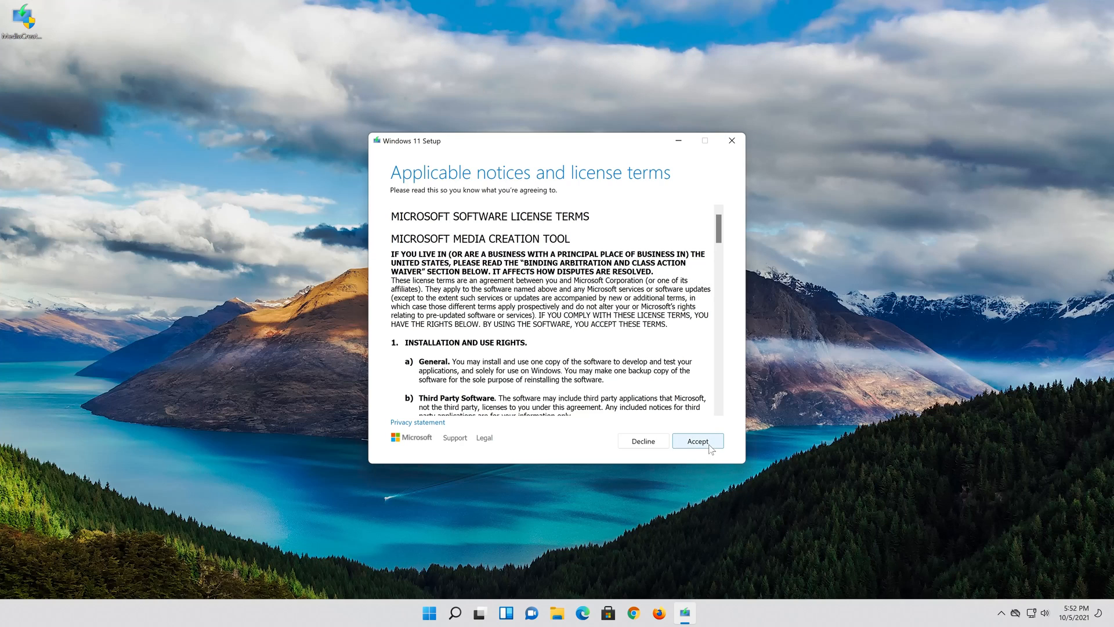
left_click(697, 441)
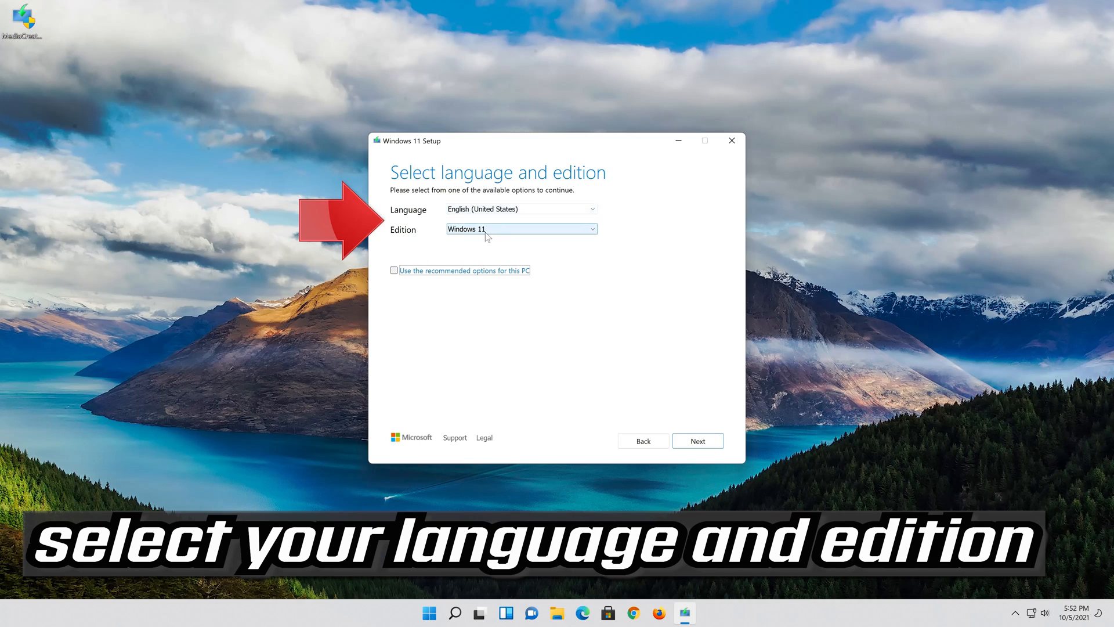
Step: Keep the recommended Windows 11 language and edition options for this PC
left_click(393, 270)
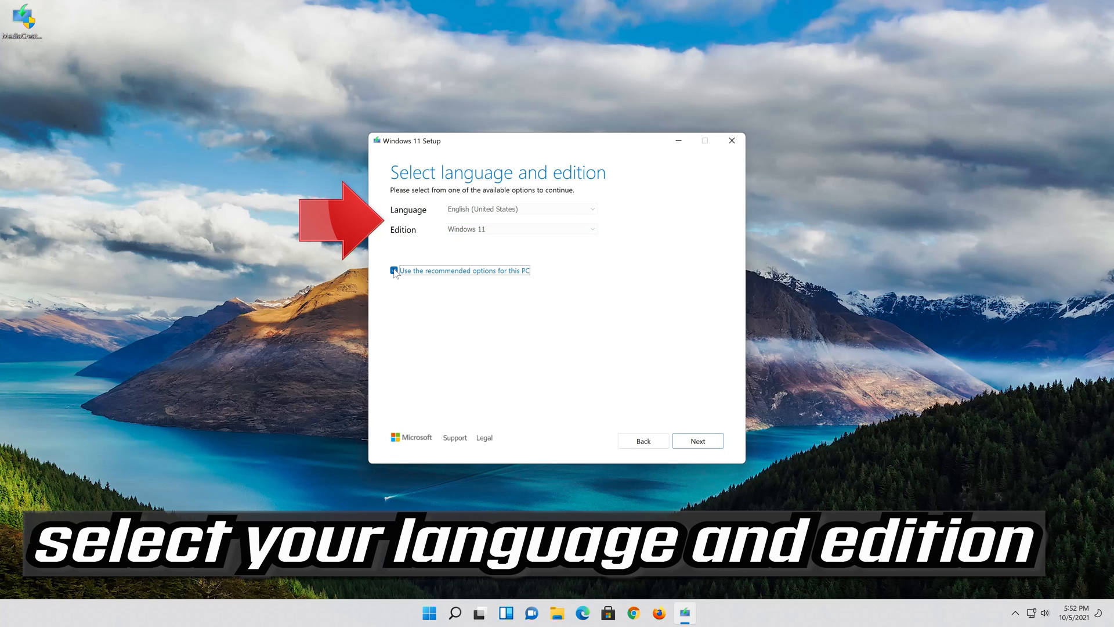
left_click(395, 270)
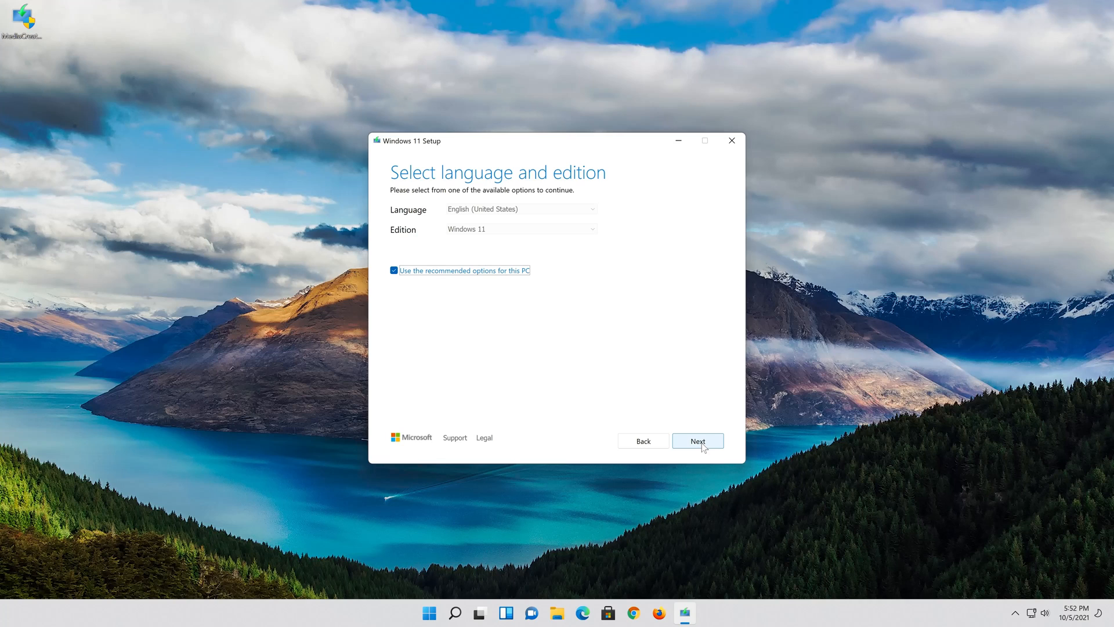
left_click(697, 441)
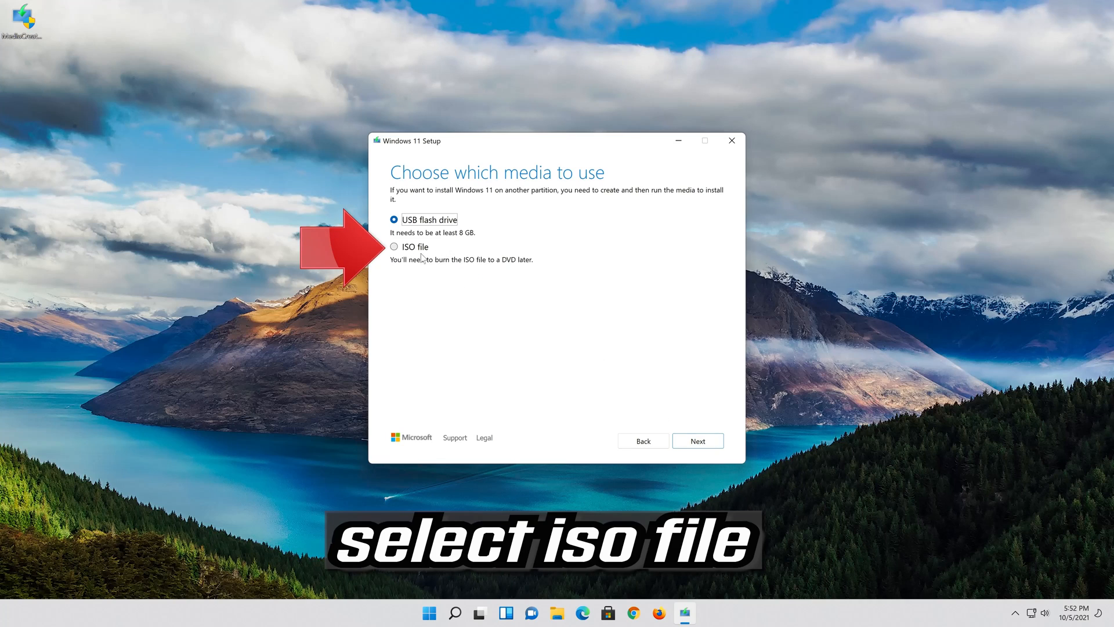
Step: Choose ISO file as the installation media and proceed to the save location
left_click(394, 247)
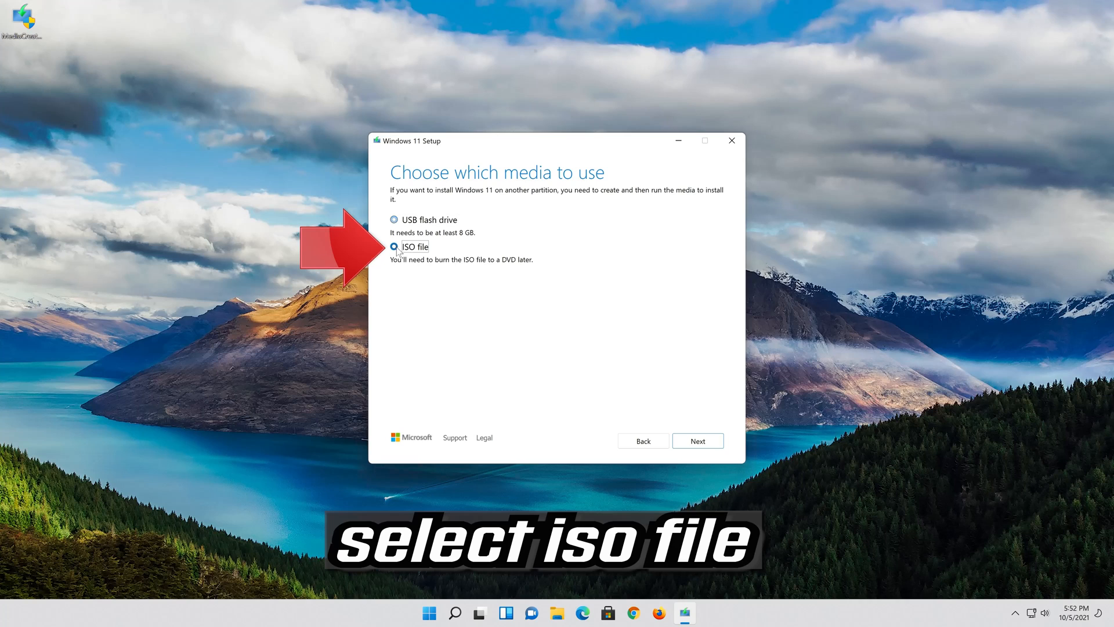
left_click(393, 247)
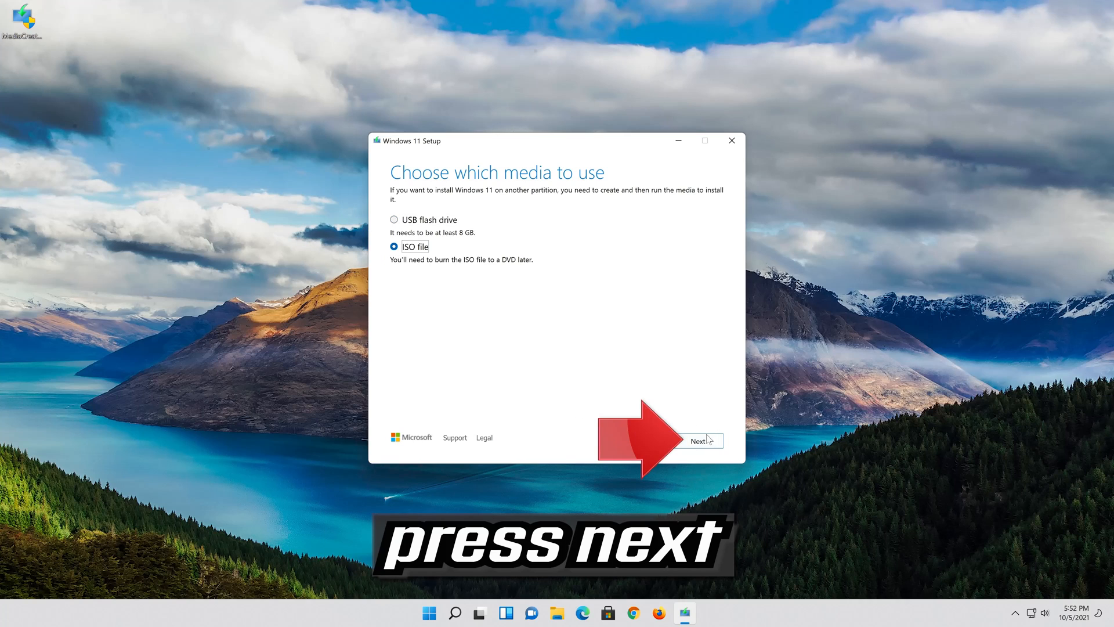
left_click(699, 441)
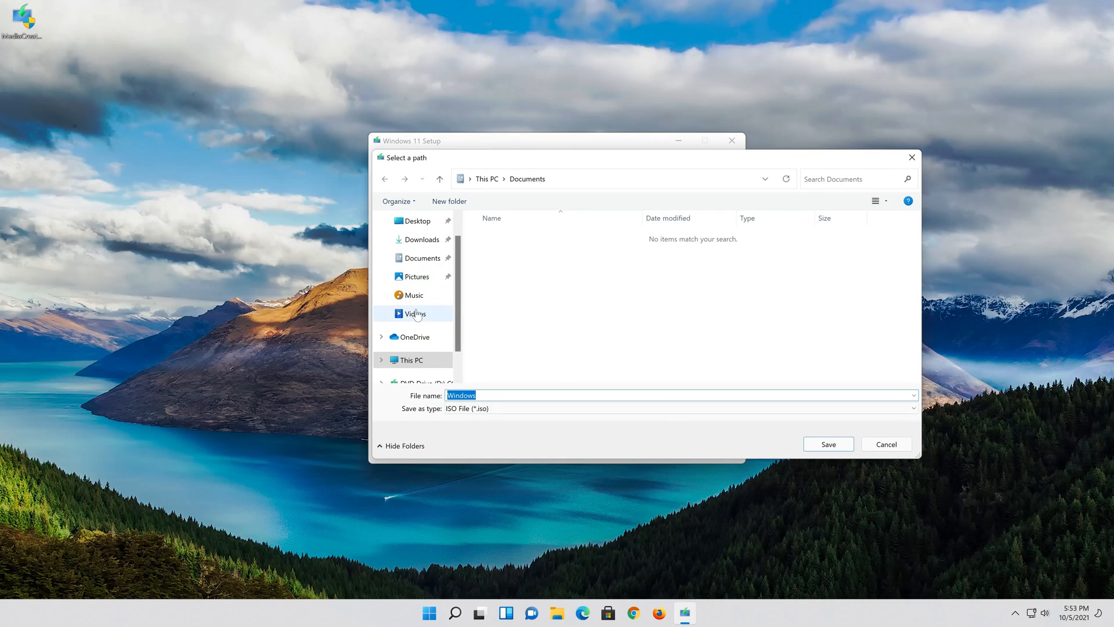
Step: Save the ISO to the Desktop as 'Windows 11' and finish once the download completes
left_click(416, 221)
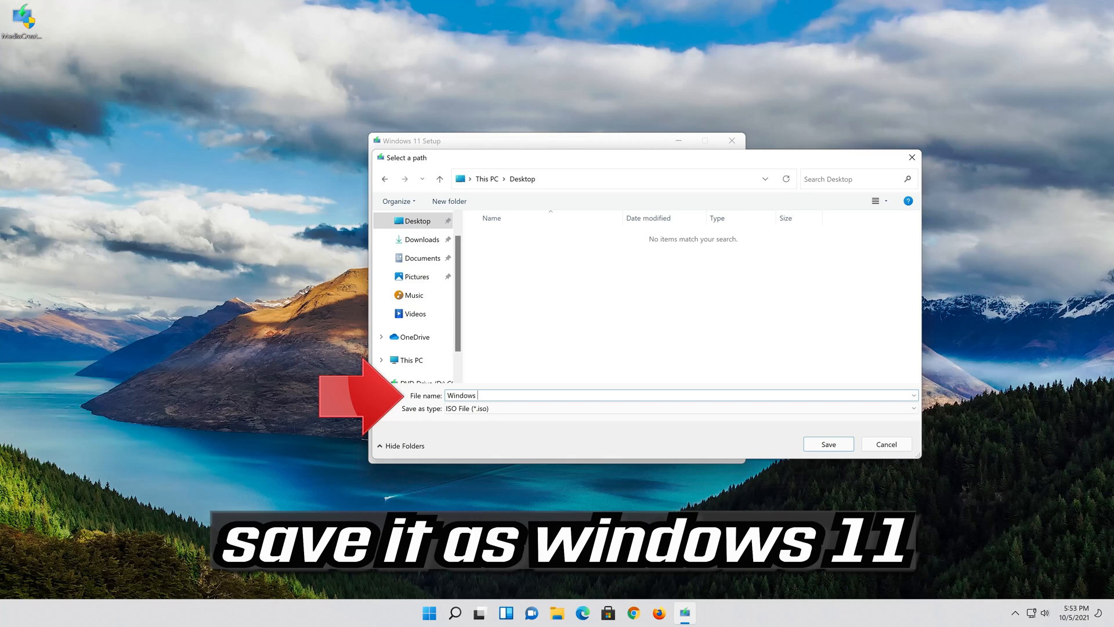
type("11")
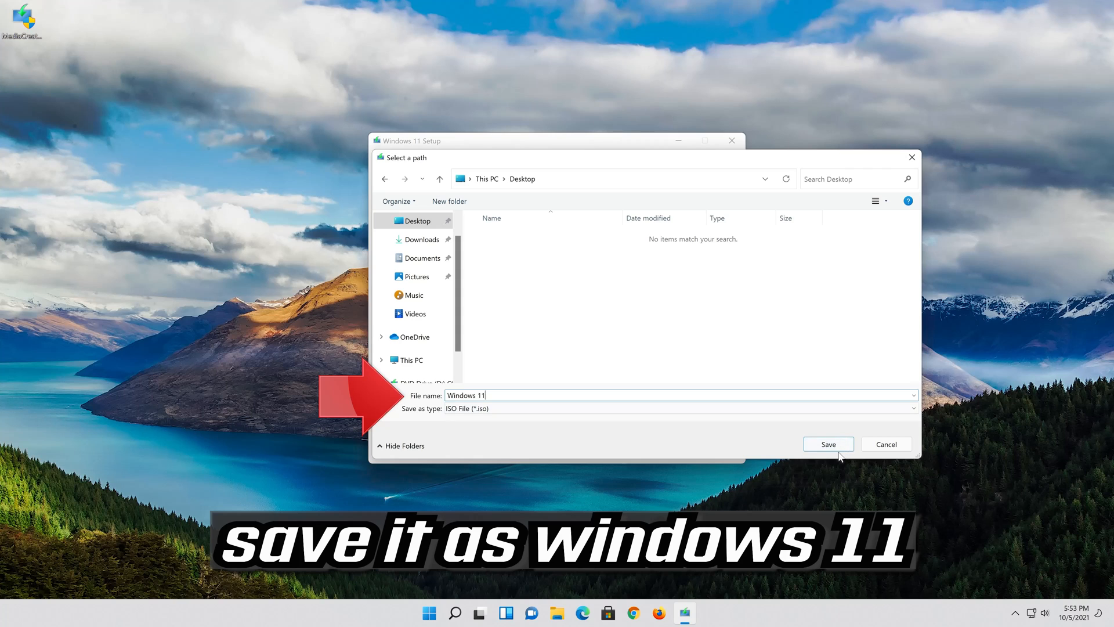
left_click(827, 444)
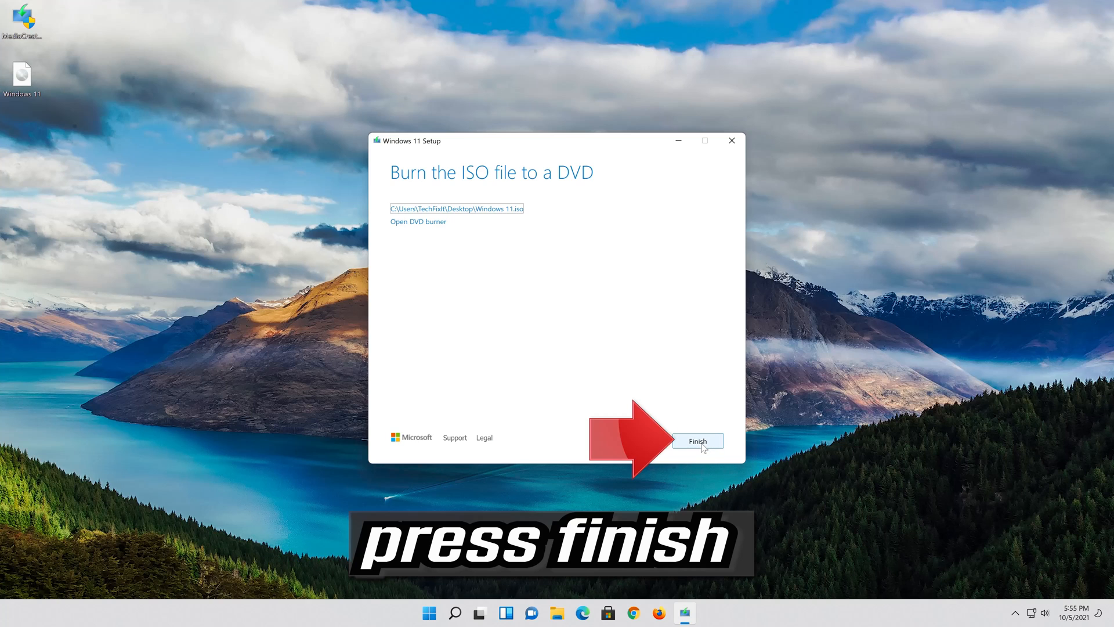
left_click(697, 441)
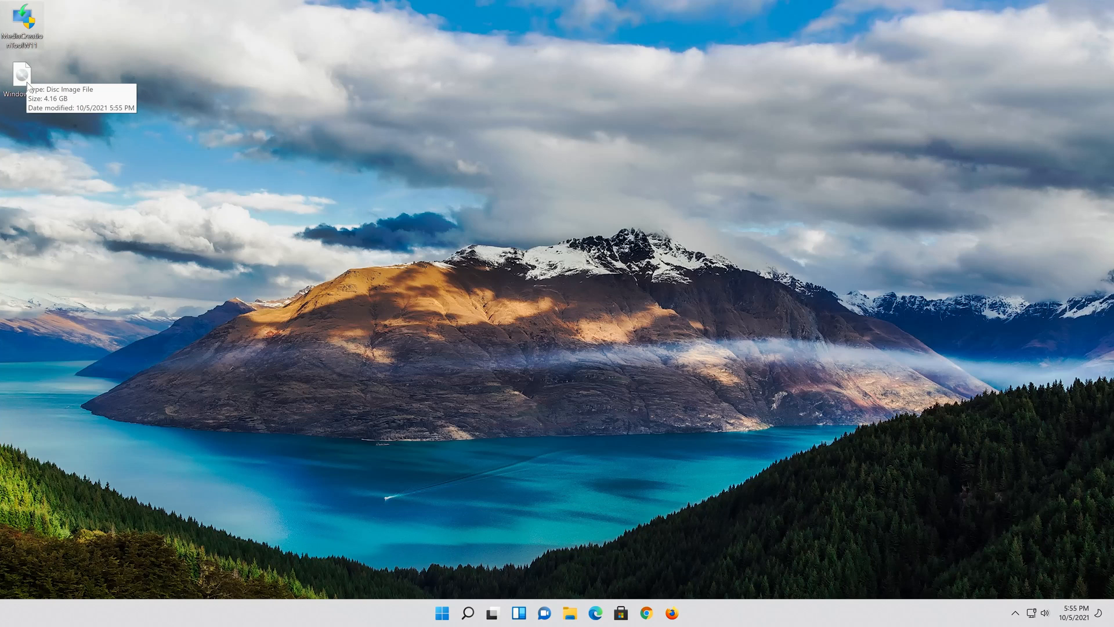
Step: Mount Windows 11.iso as DVD Drive (E:) and run setup with administrator approval
double_click(21, 73)
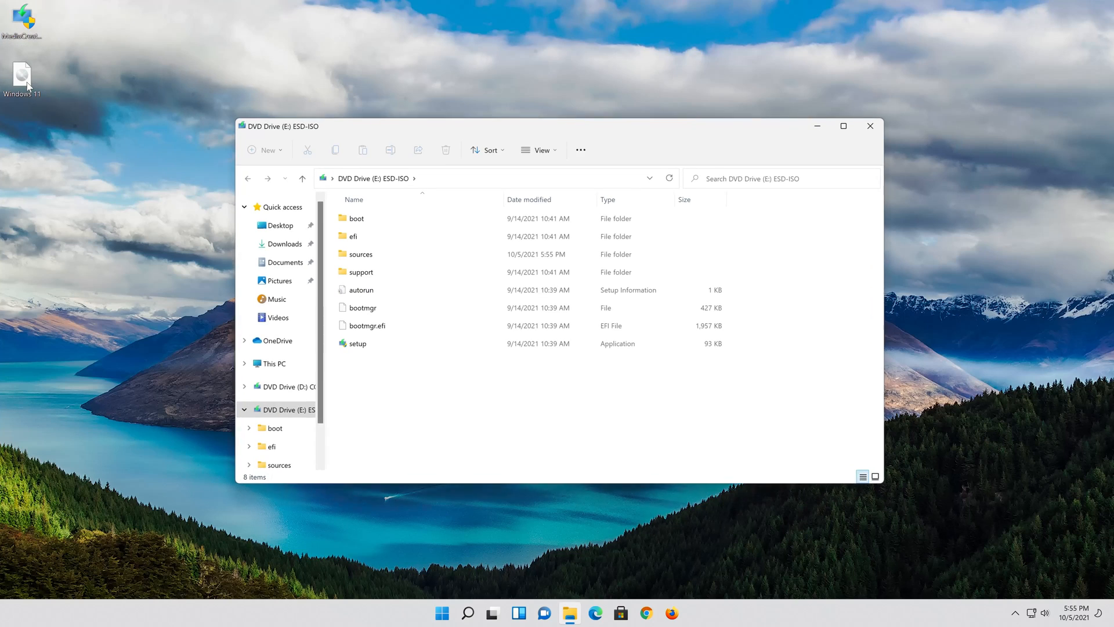
left_click(357, 343)
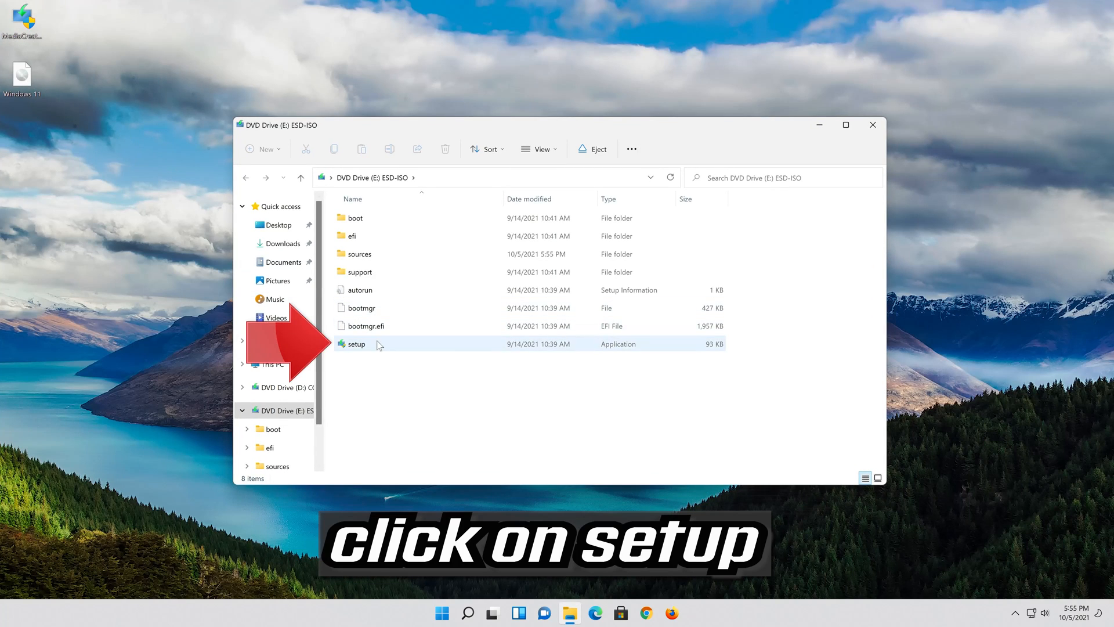
mouse_move(355, 343)
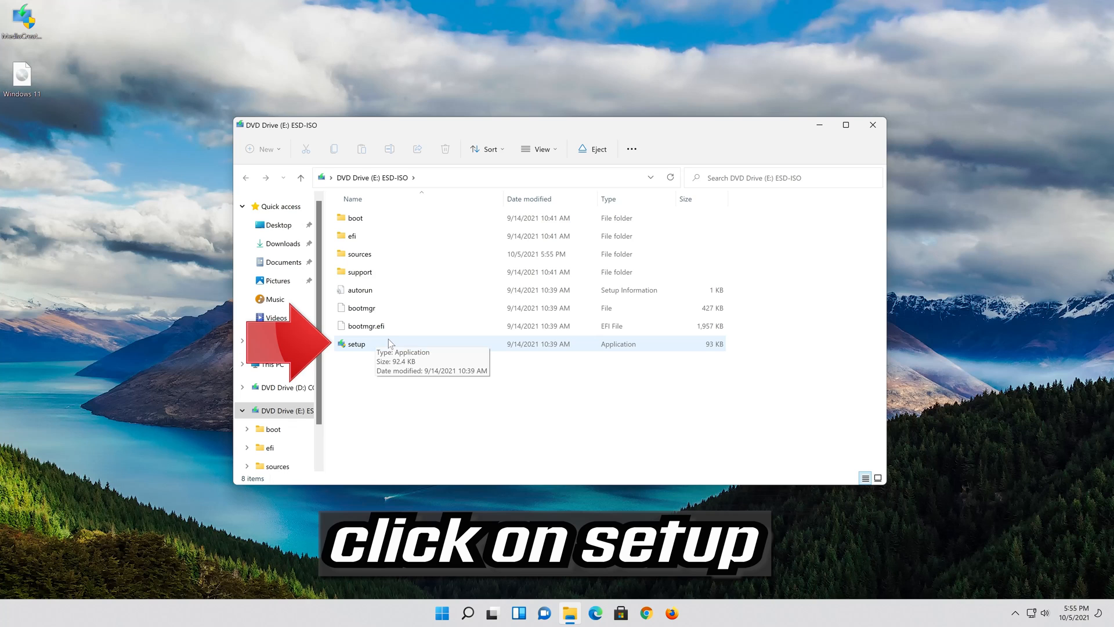
double_click(357, 343)
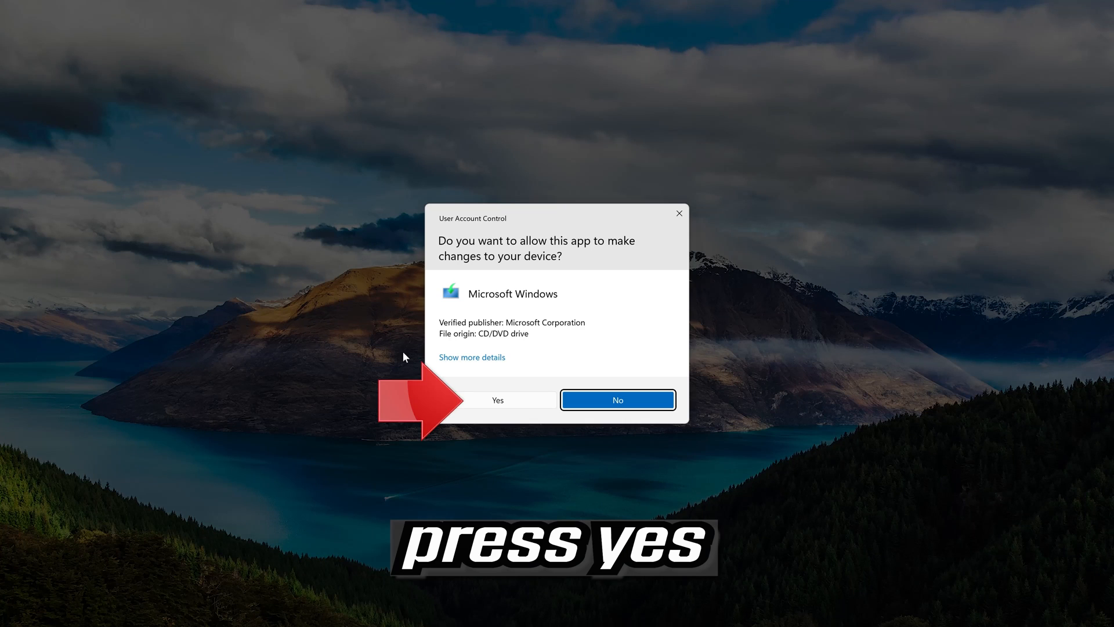
mouse_move(490, 417)
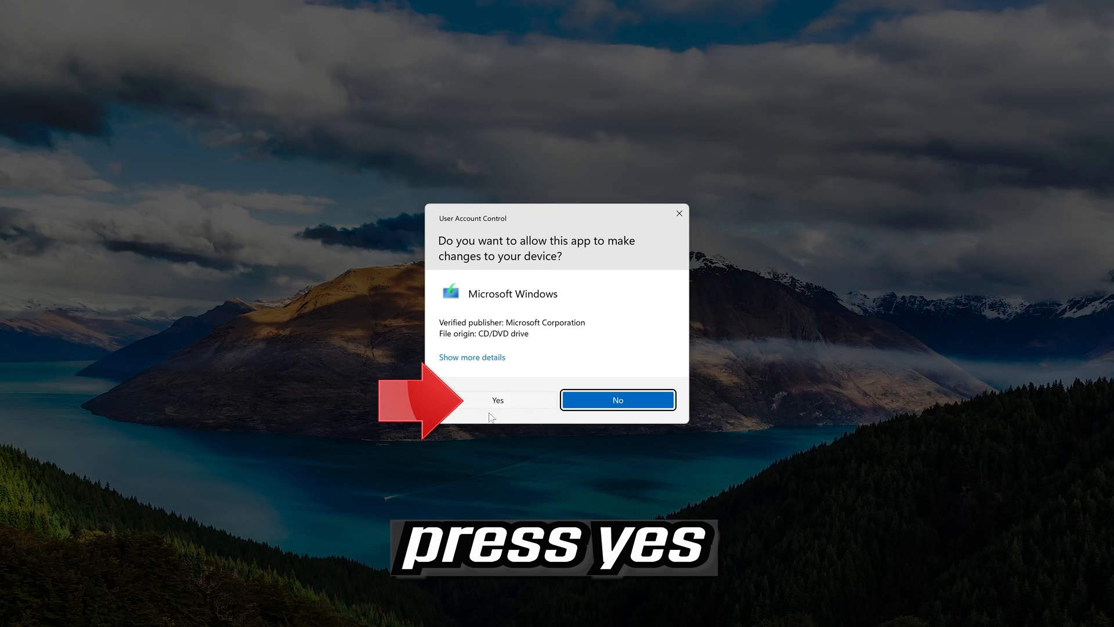
left_click(497, 399)
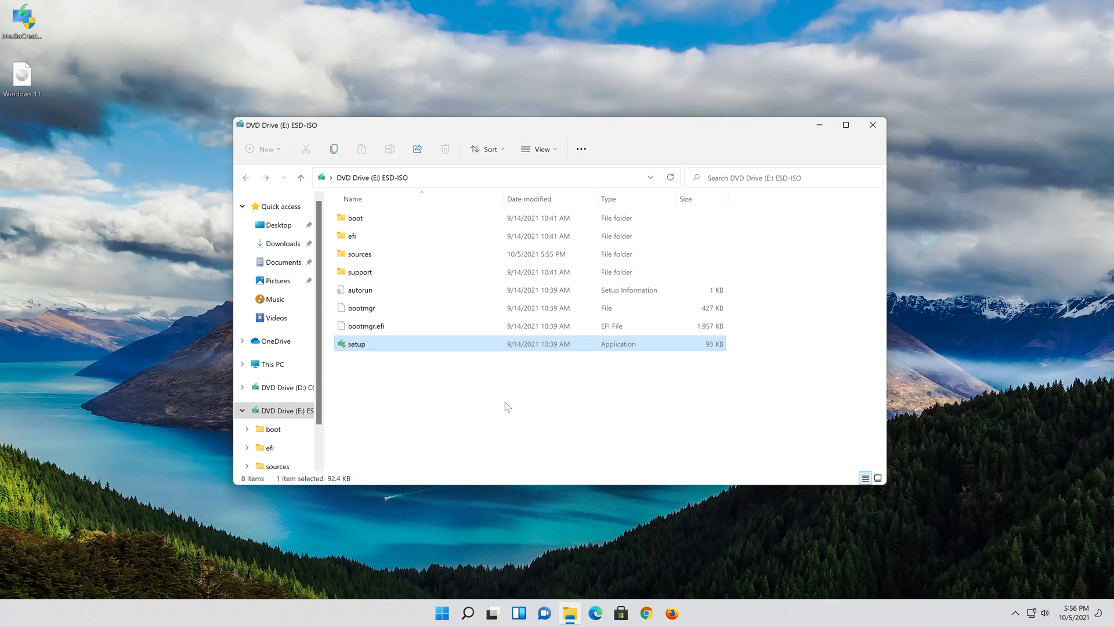
double_click(356, 343)
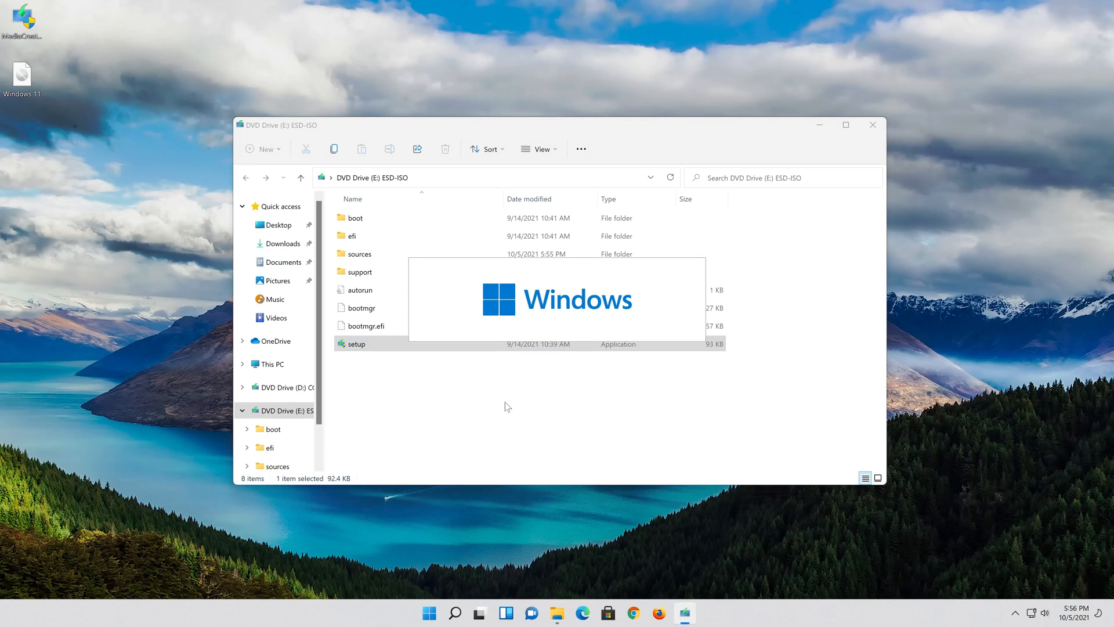
Step: Move past the setup introduction and restart, then accept the Windows 11 license terms
double_click(354, 343)
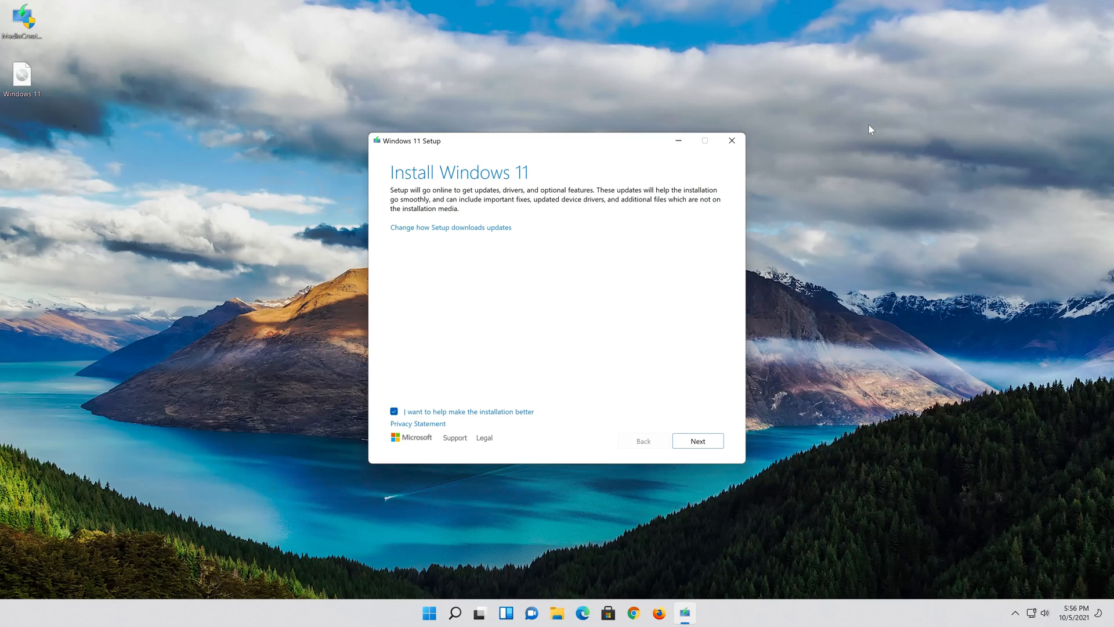
left_click(697, 440)
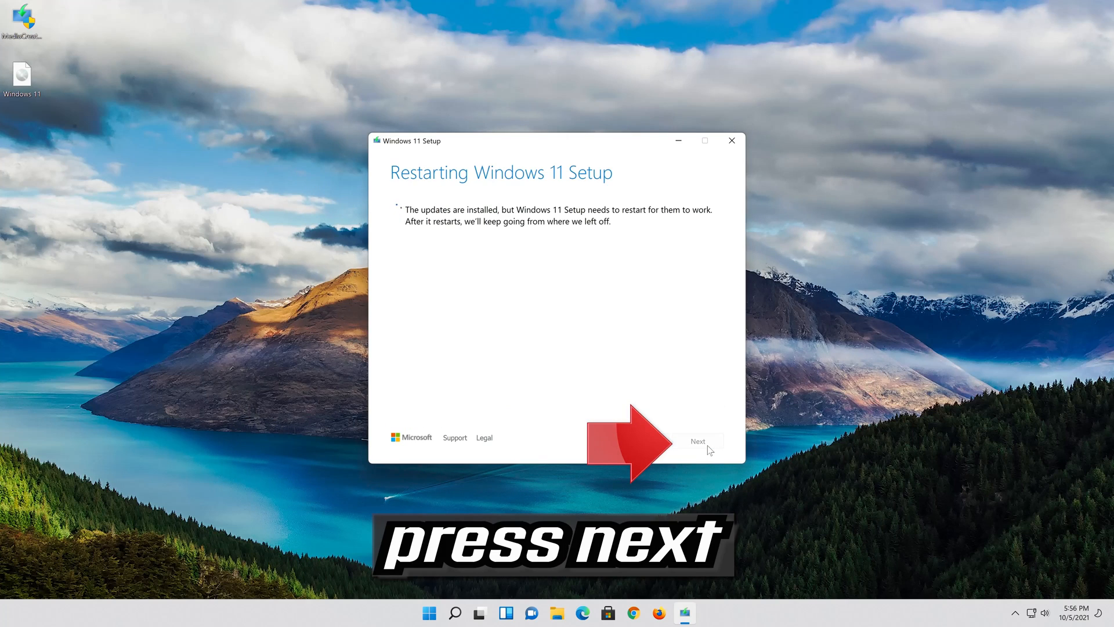
left_click(697, 440)
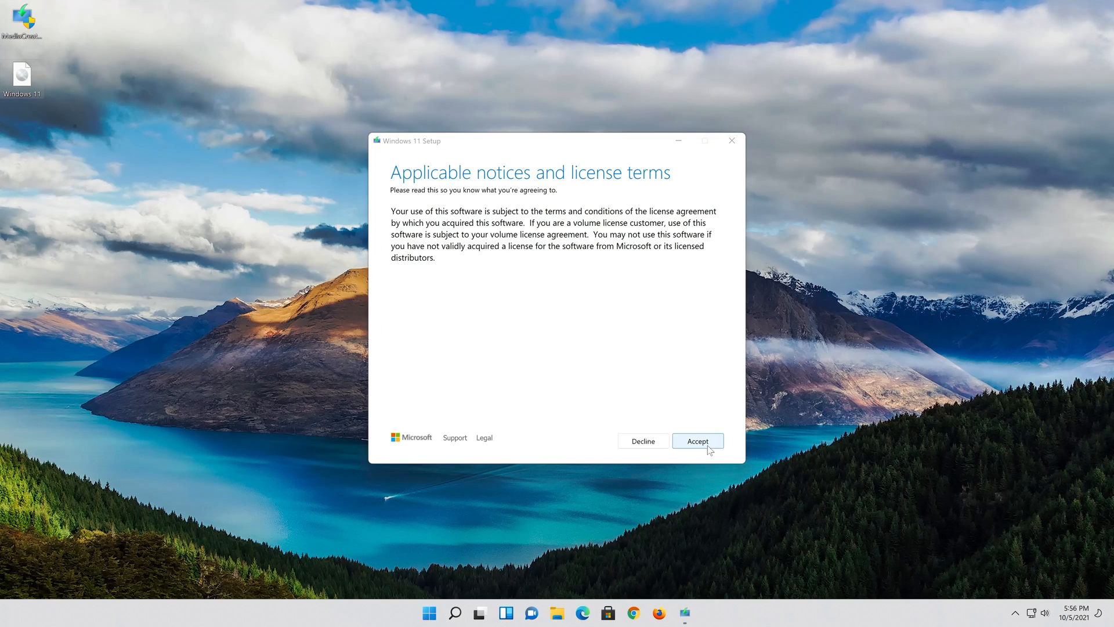
left_click(697, 441)
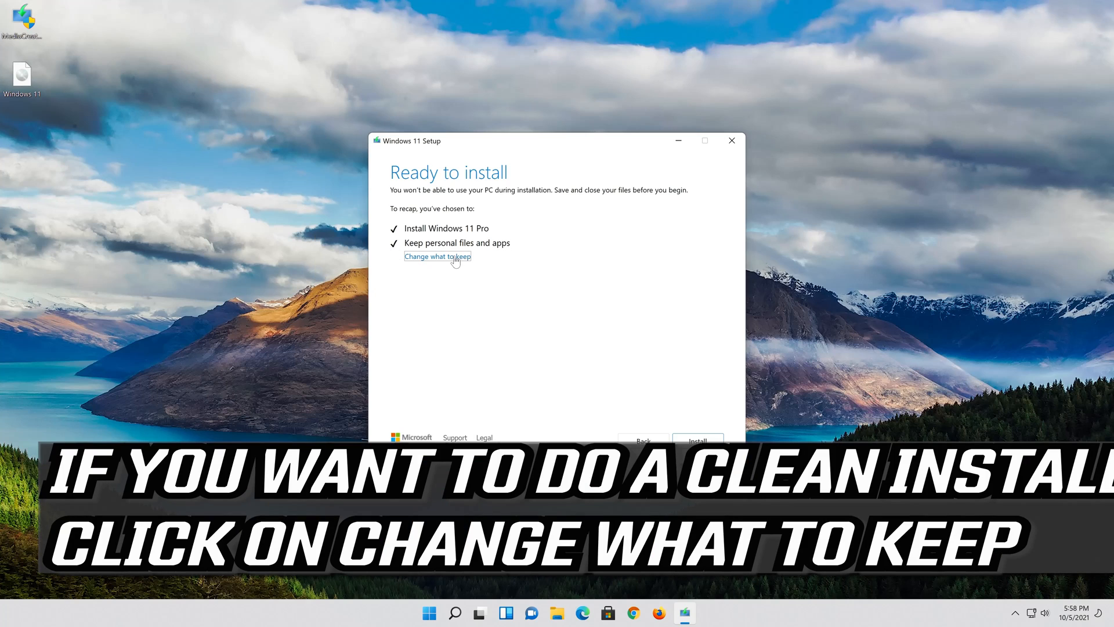
Step: Confirm keeping personal files and apps, then start installing Windows 11 Pro
left_click(437, 256)
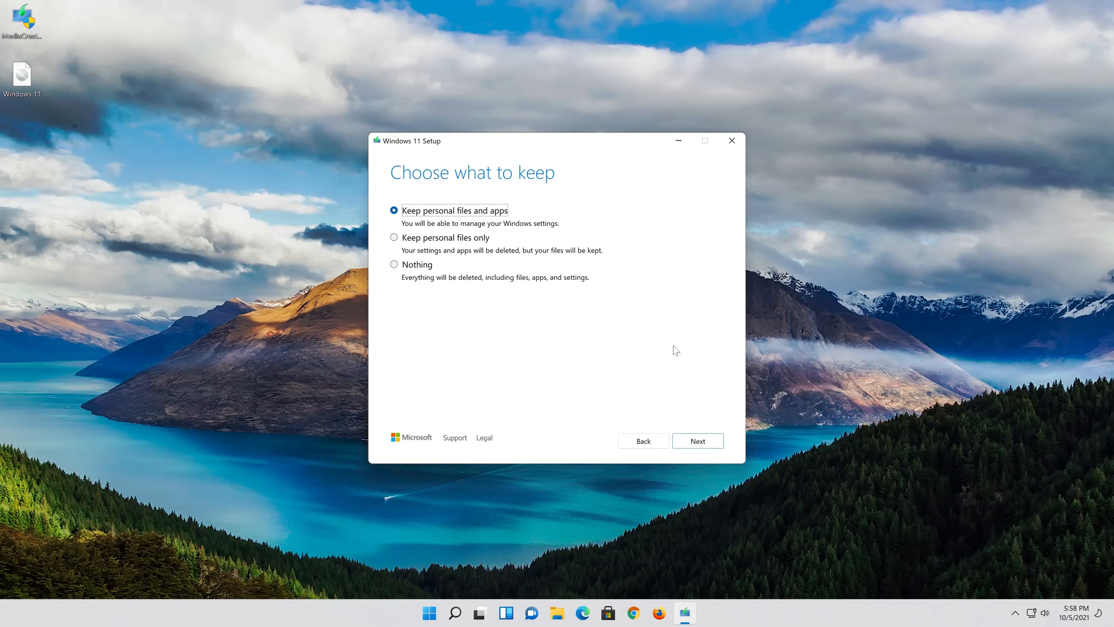
left_click(697, 440)
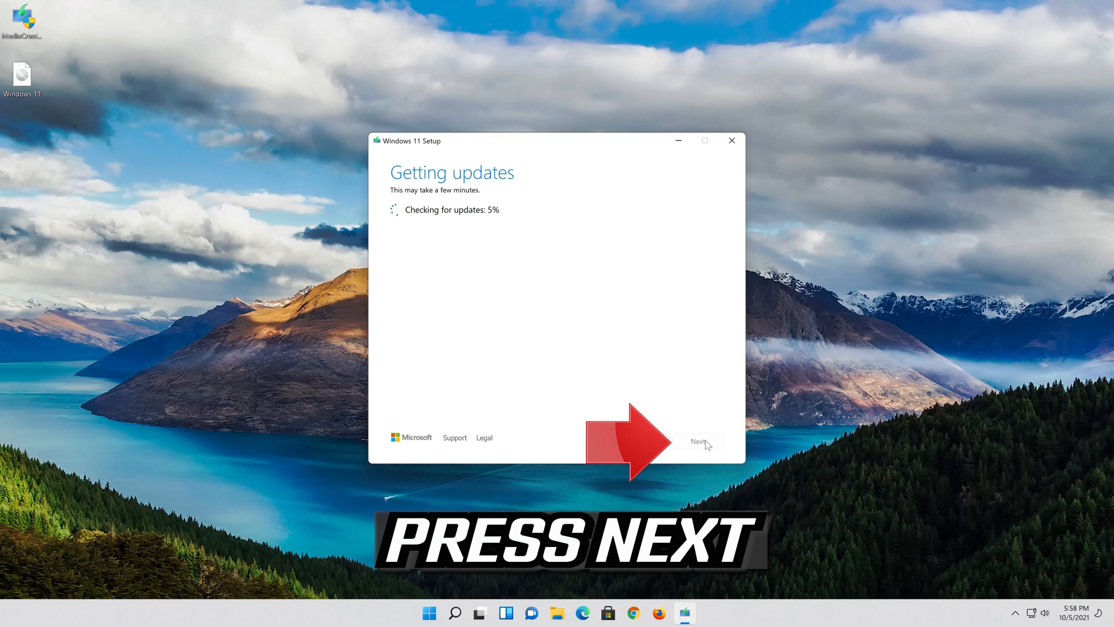
left_click(697, 441)
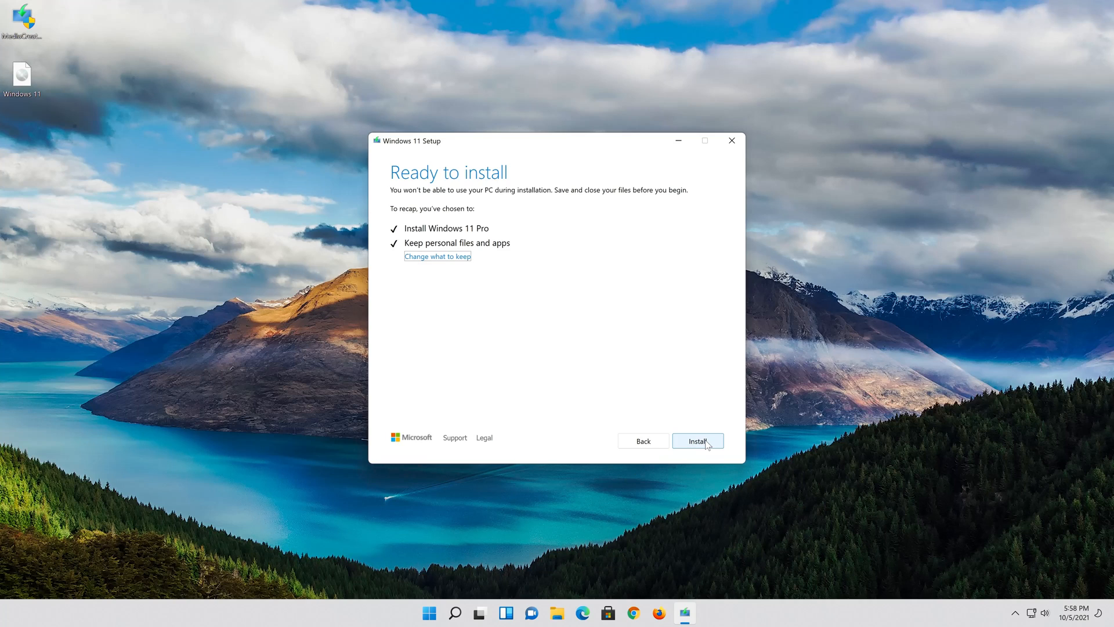
mouse_move(722, 444)
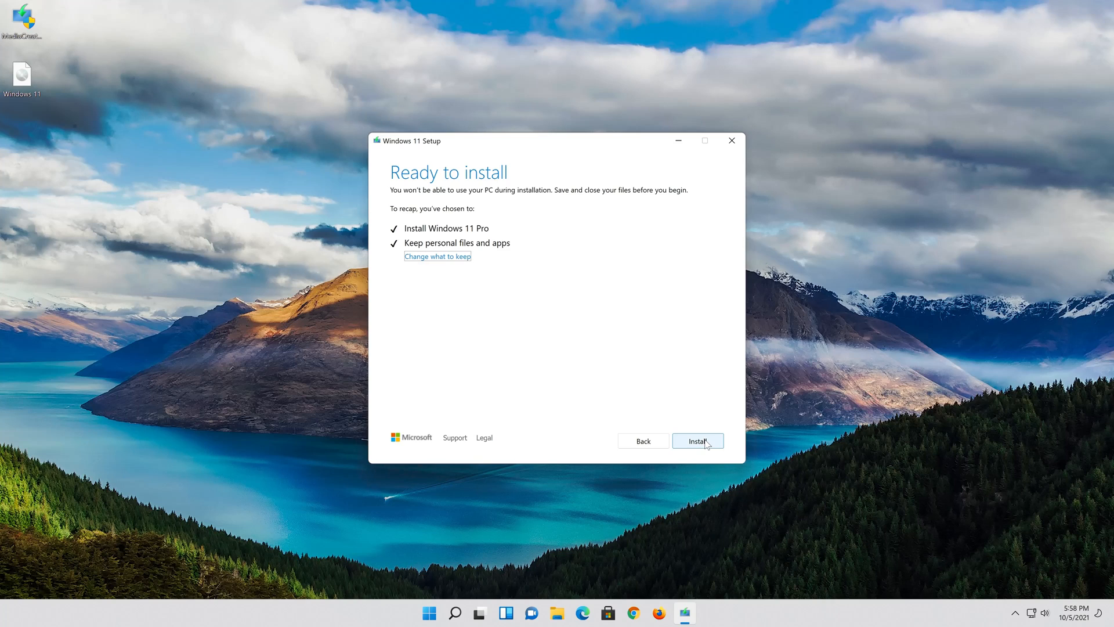
left_click(698, 440)
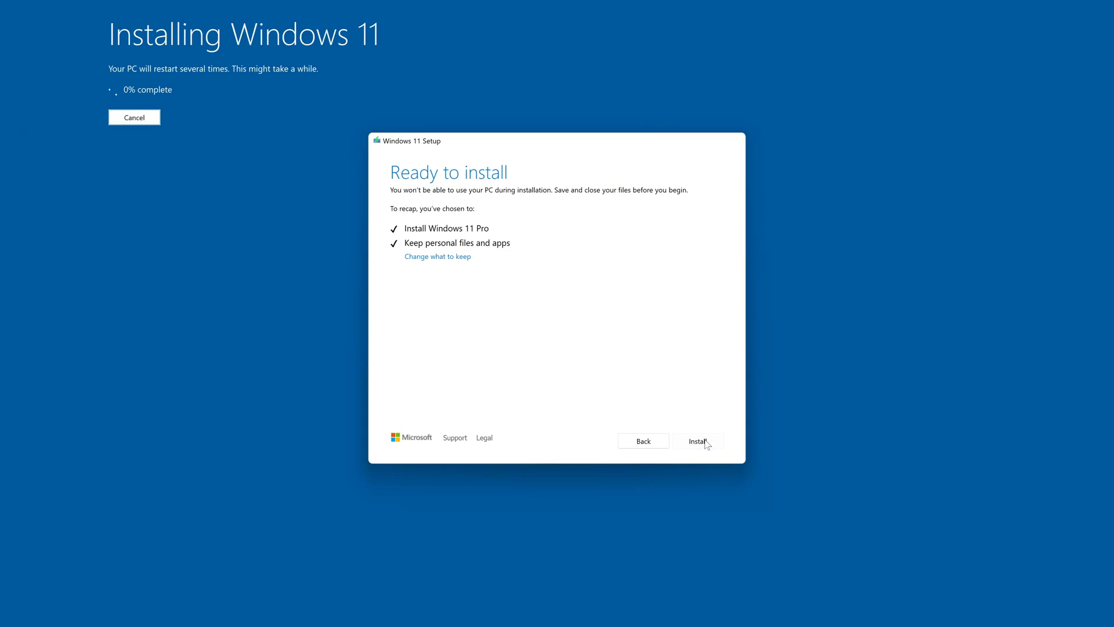
left_click(697, 441)
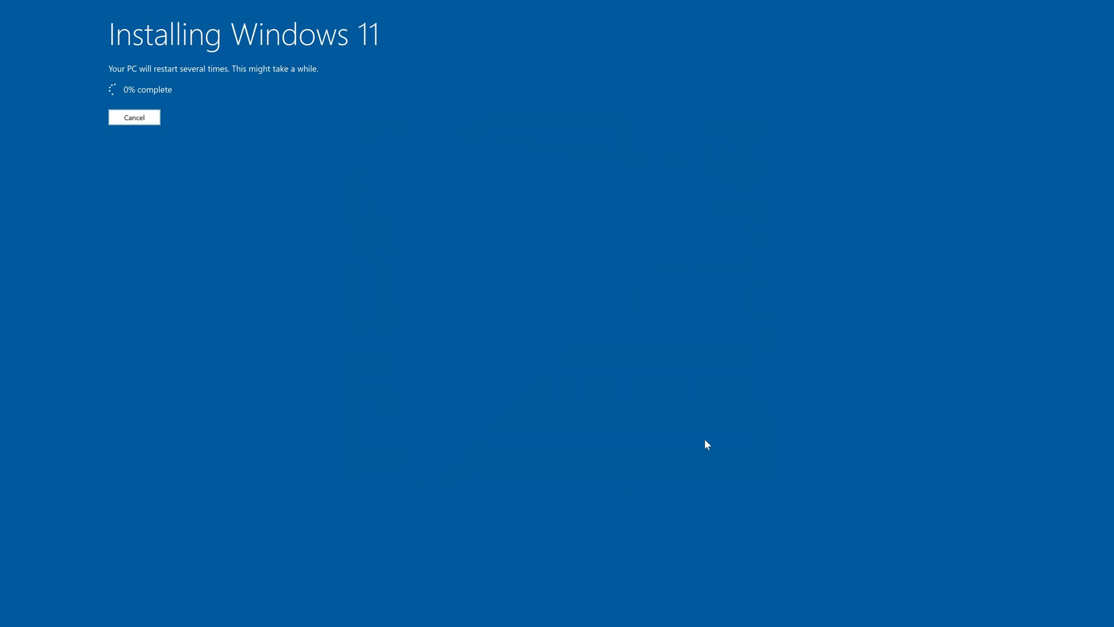